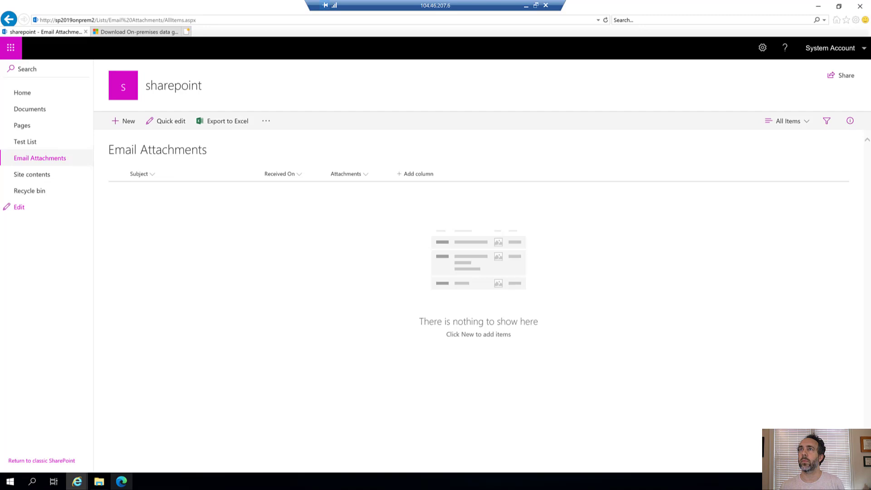
# Switch to the On-premises data gateway download page in the browser.
pyautogui.click(133, 32)
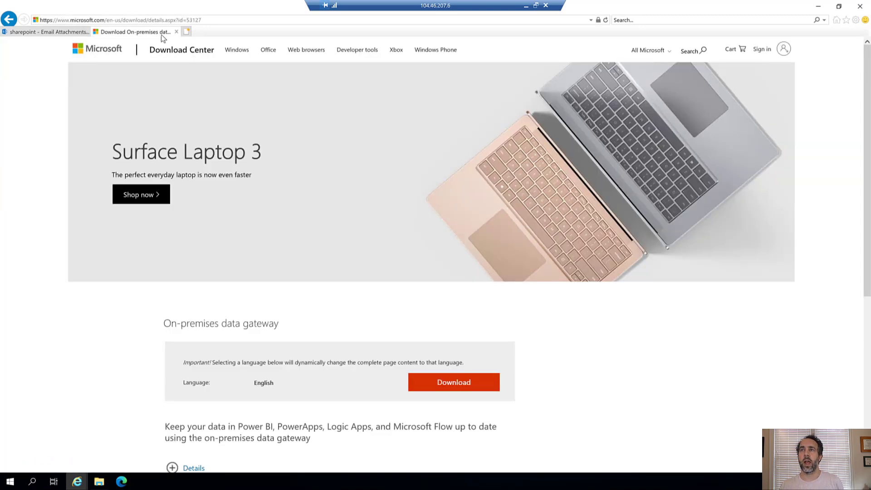
pyautogui.moveTo(326, 221)
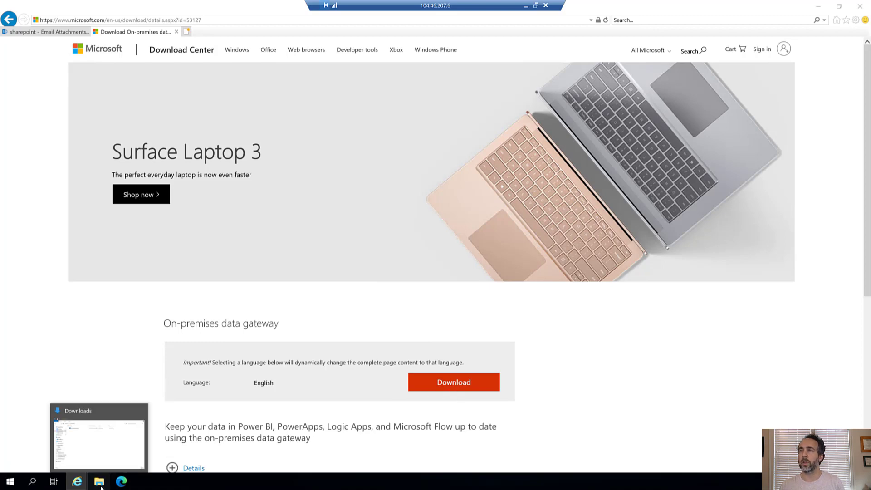
# Launch GatewayInstall.exe from Downloads, accept the terms and start the gateway installation.
pyautogui.click(99, 481)
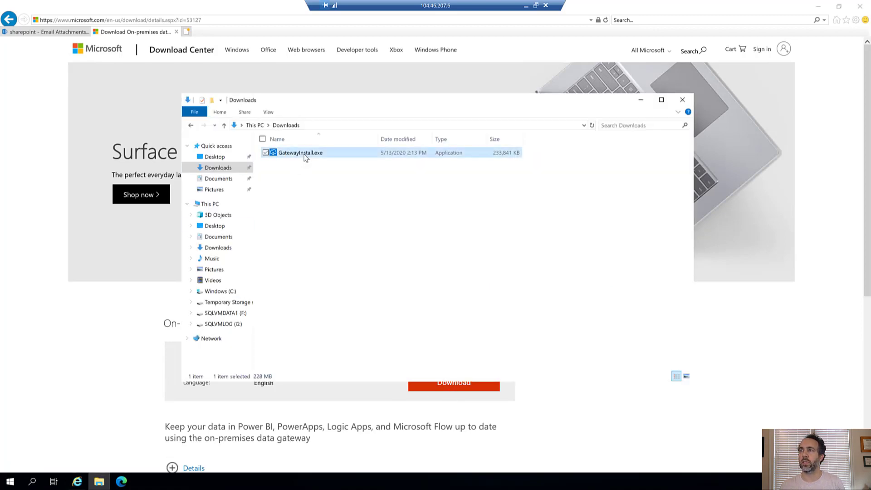
pyautogui.click(298, 153)
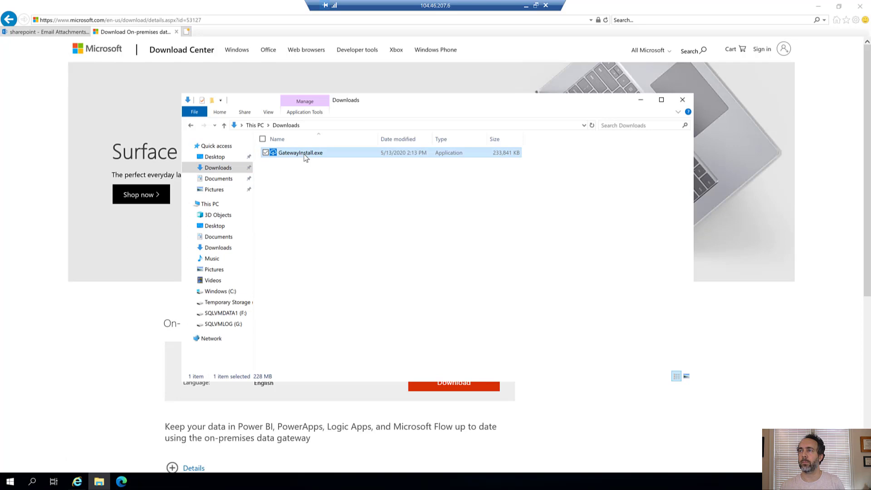
pyautogui.doubleClick(299, 152)
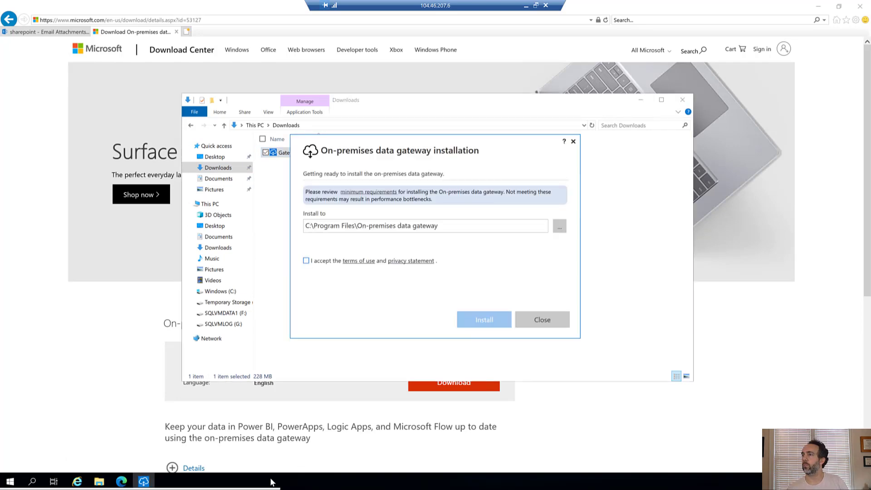
pyautogui.click(306, 261)
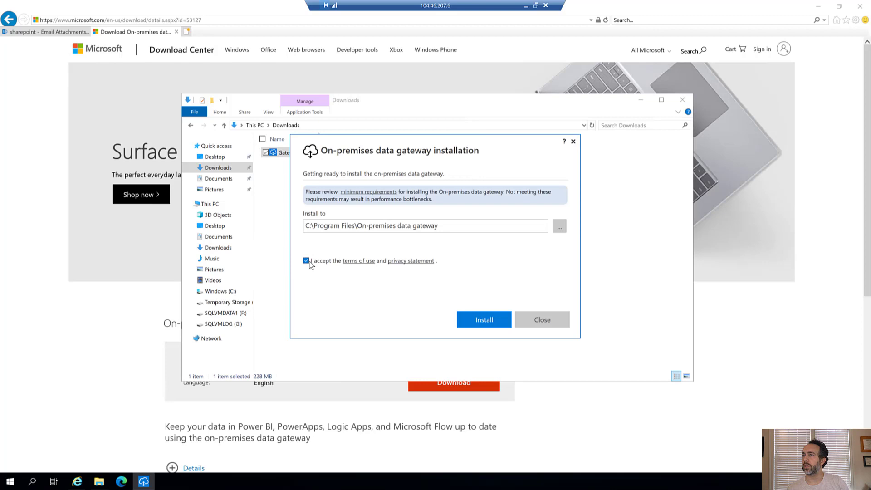
pyautogui.click(483, 319)
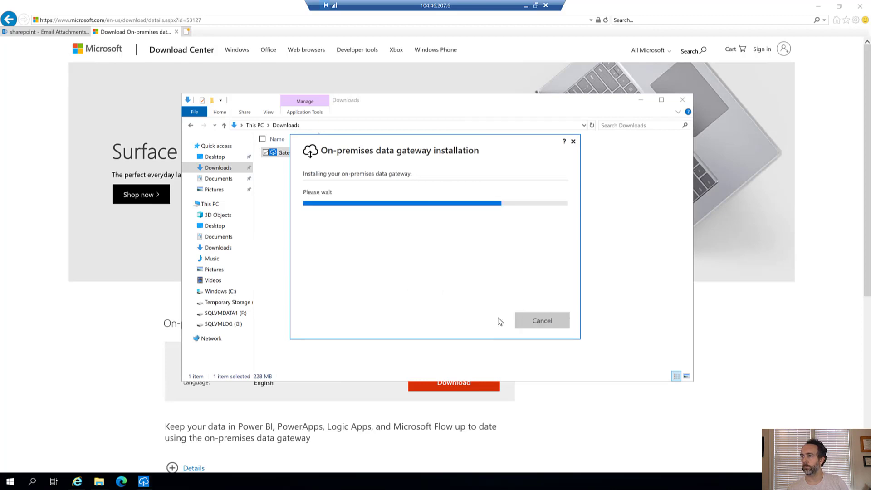
pyautogui.moveTo(470, 288)
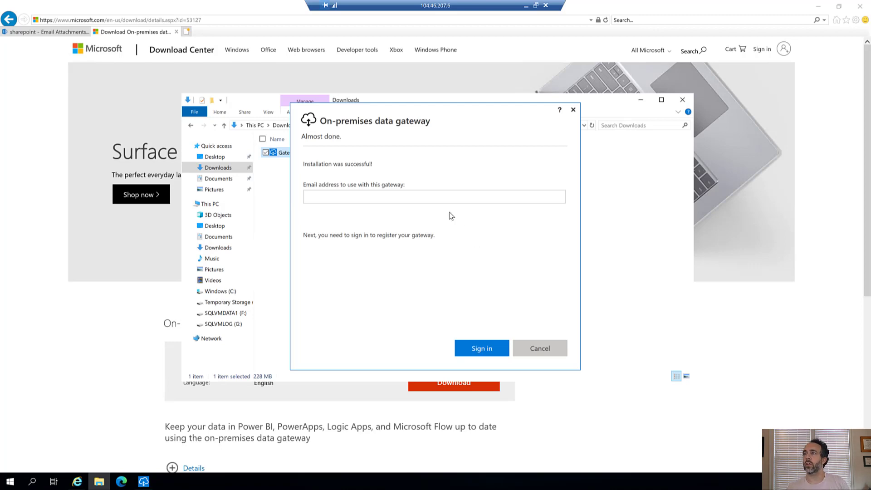
pyautogui.click(433, 196)
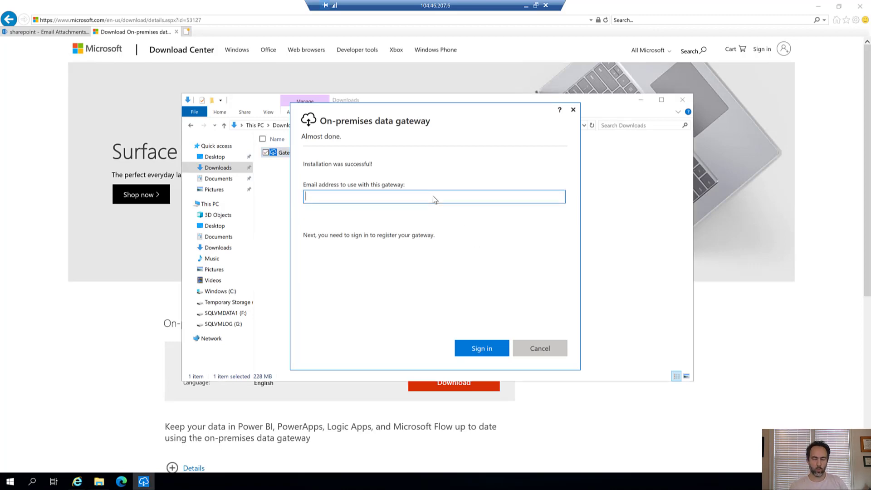
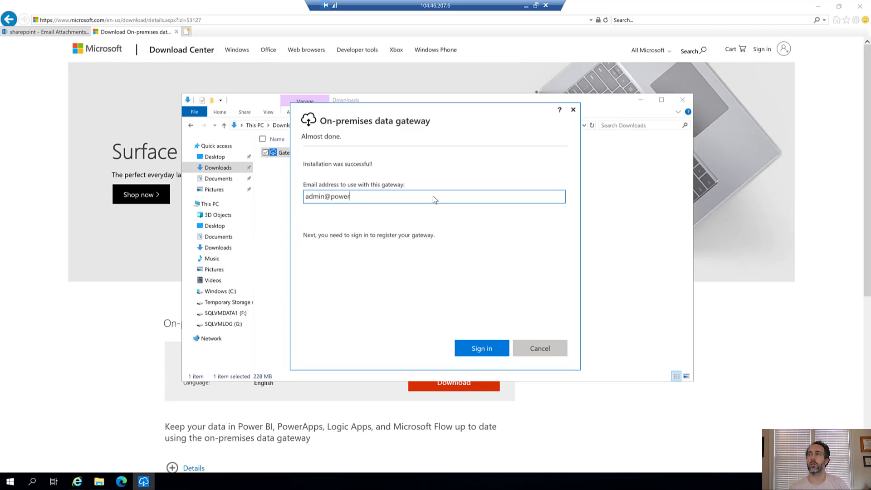
pyautogui.click(481, 348)
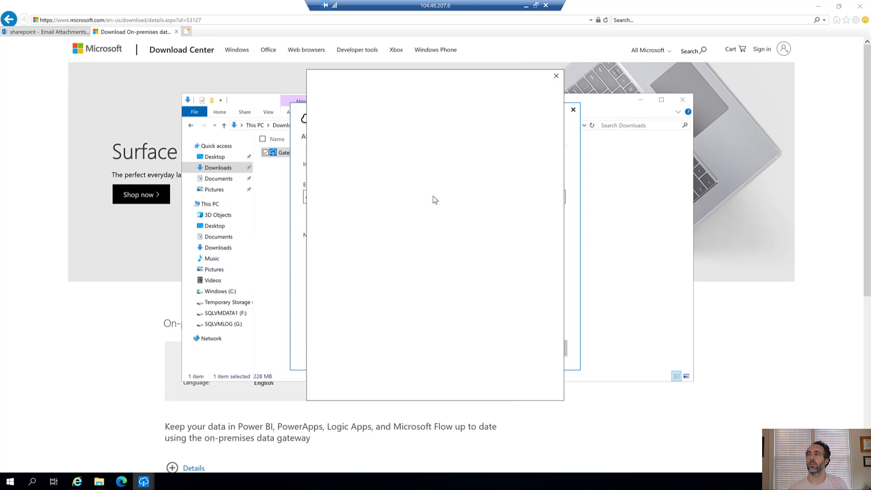
pyautogui.write('admin')
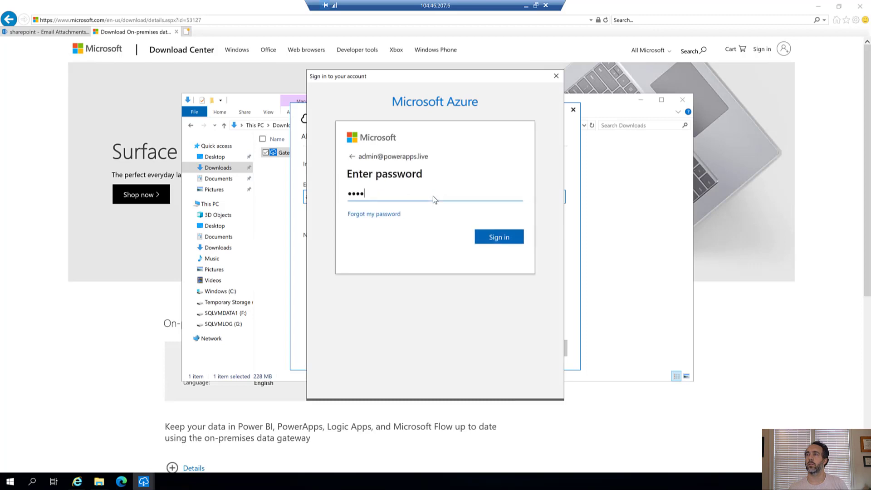
pyautogui.click(499, 236)
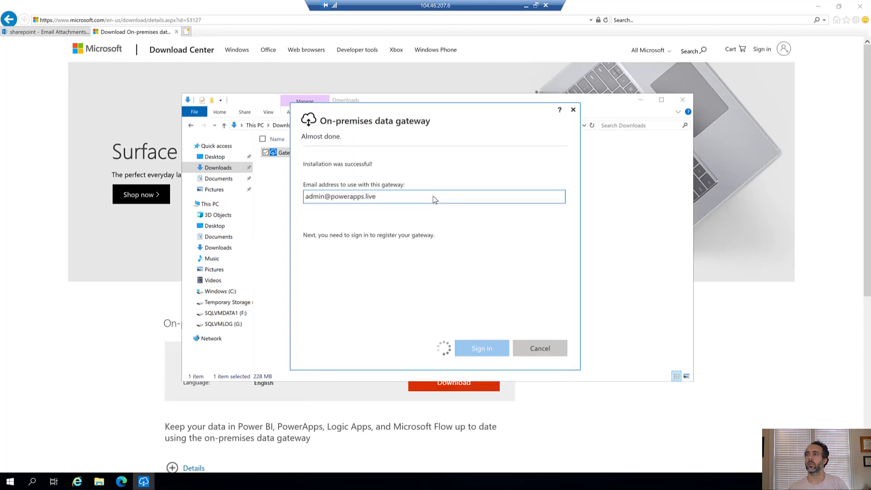
pyautogui.click(481, 348)
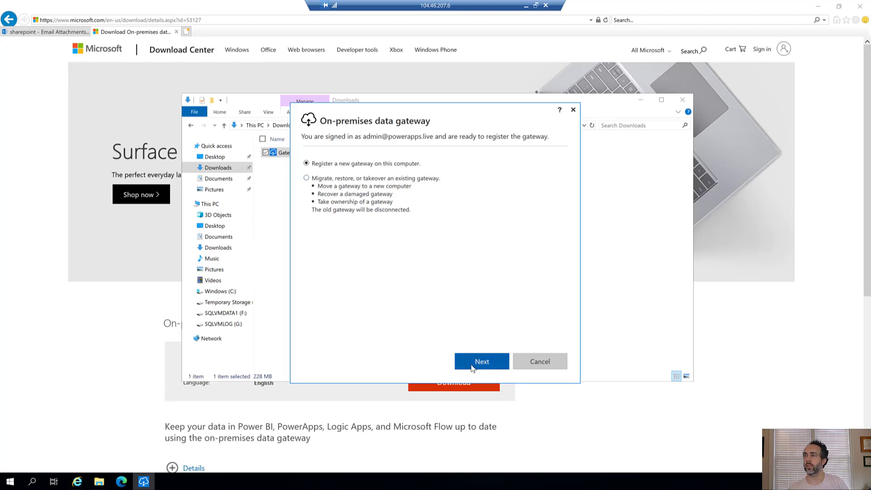
# Register a new gateway named OnPremSharepoint-Video with a recovery key and configure it.
pyautogui.click(481, 361)
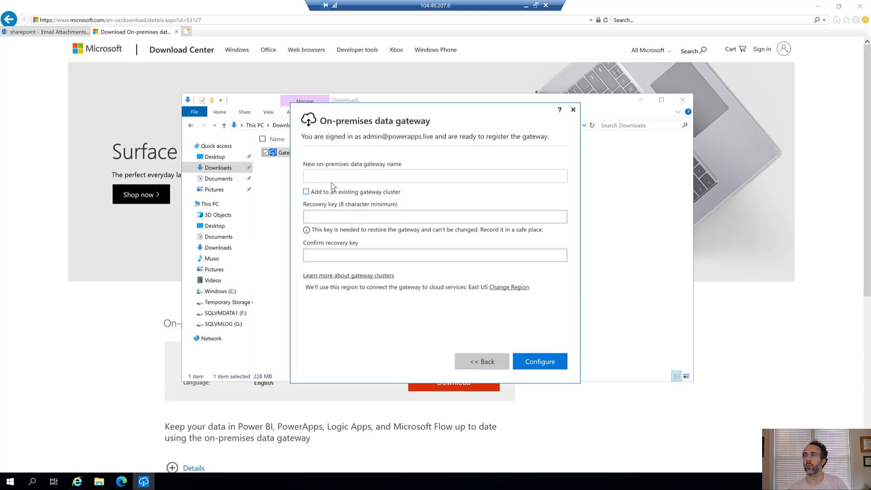
pyautogui.click(435, 176)
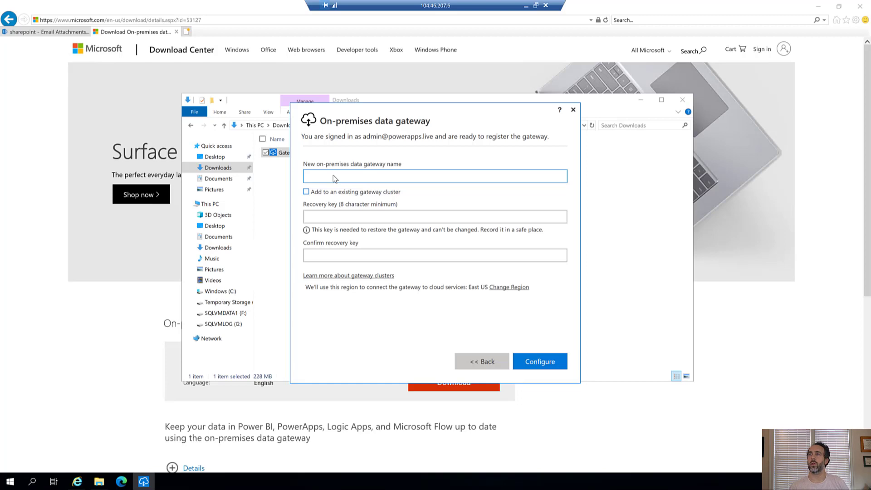
pyautogui.write('OnPremSharepoint-Video')
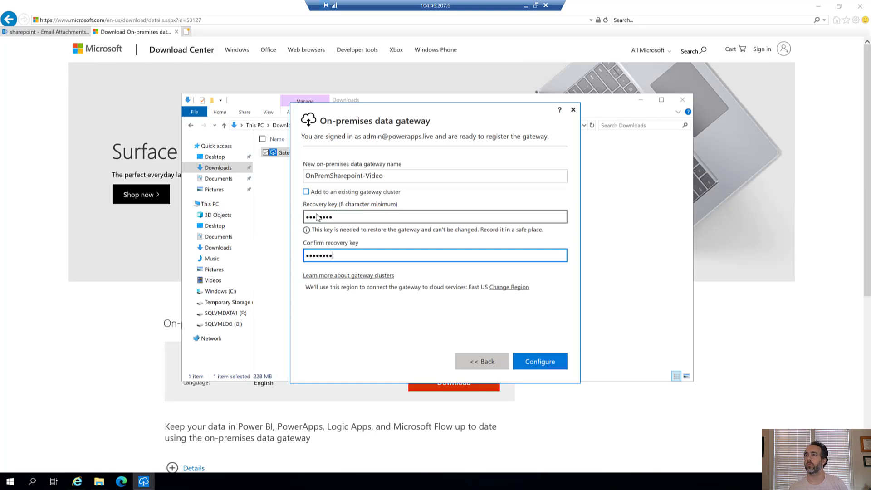
pyautogui.click(538, 361)
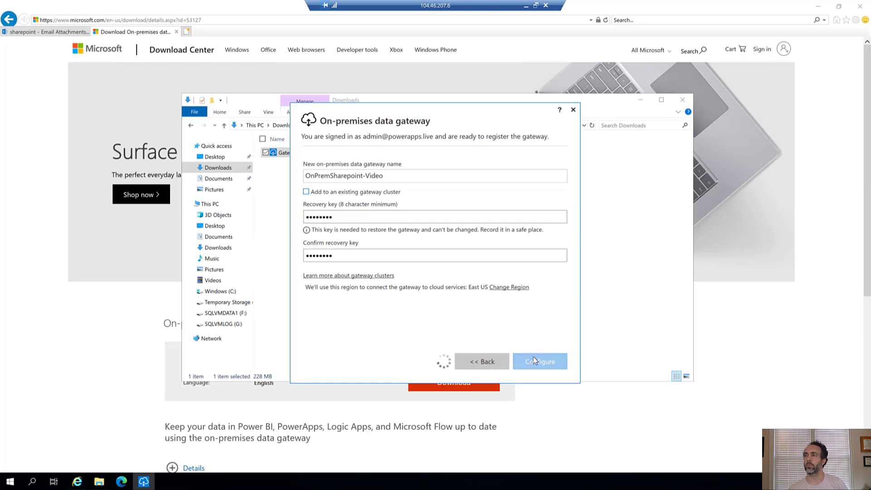
pyautogui.click(538, 361)
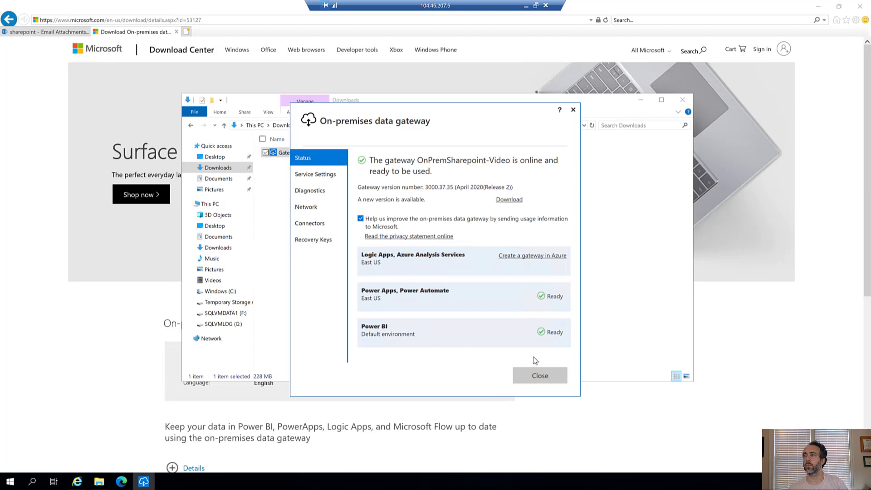
pyautogui.moveTo(553, 334)
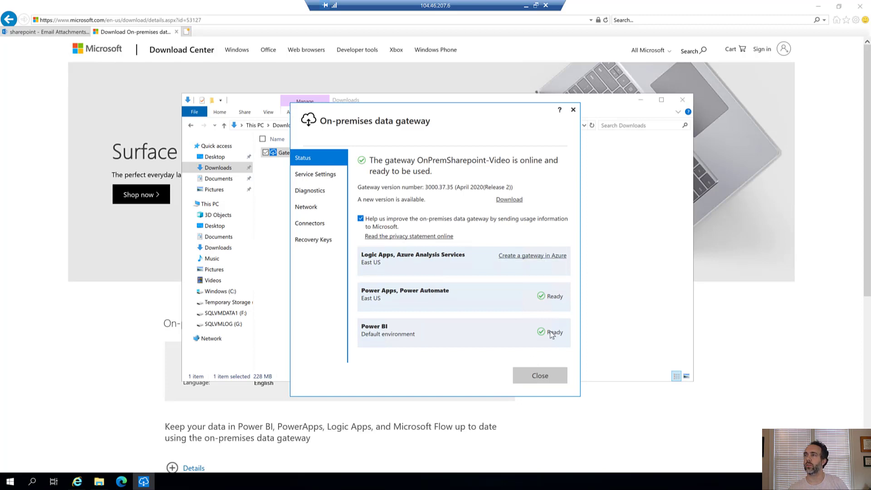
pyautogui.moveTo(347, 173)
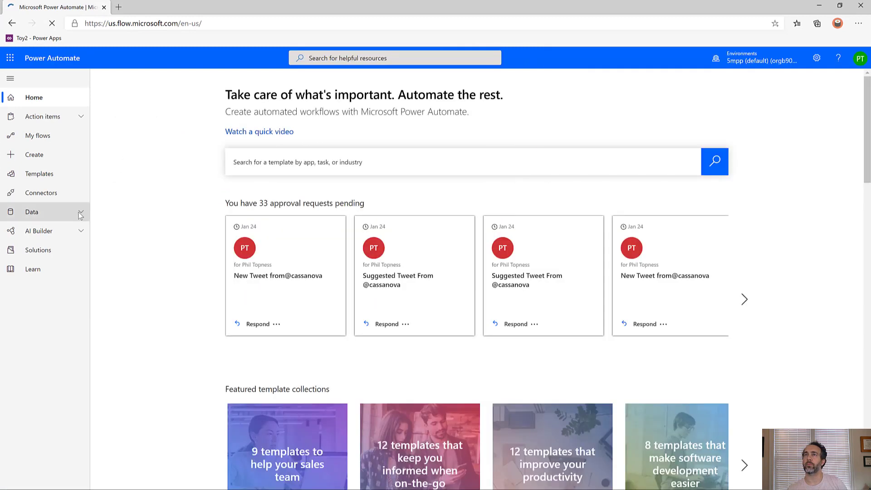
# Confirm OnPremSharepoint-Video appears under Data > Gateways, then return to My flows.
pyautogui.click(32, 211)
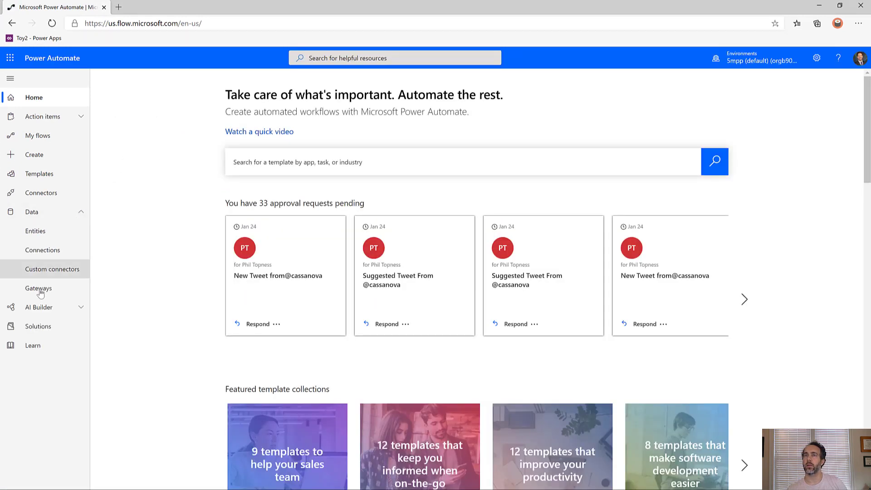
pyautogui.click(38, 288)
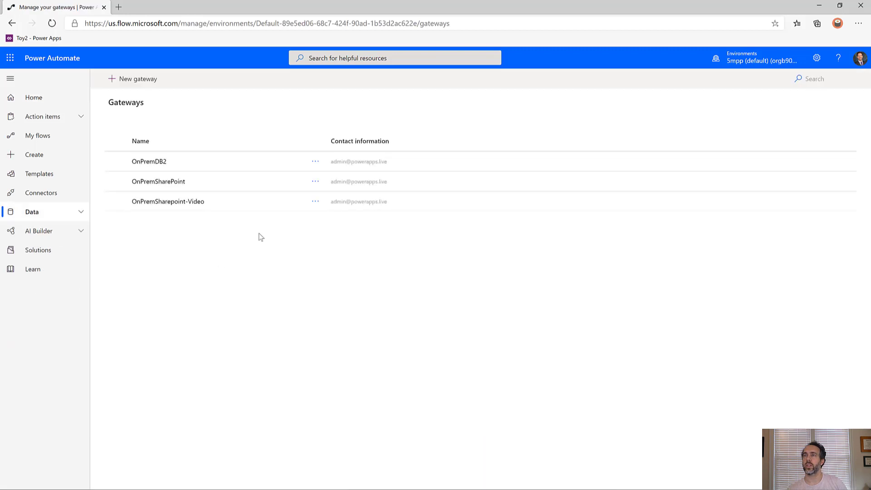
pyautogui.click(169, 202)
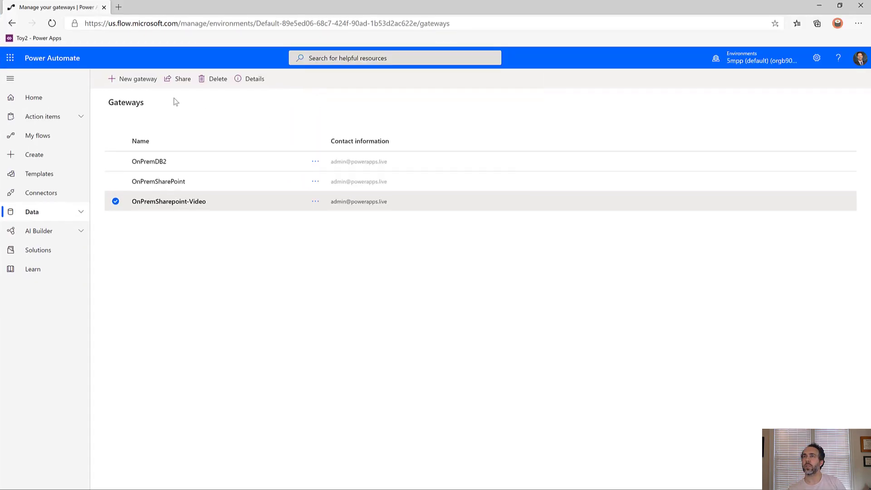
pyautogui.click(38, 136)
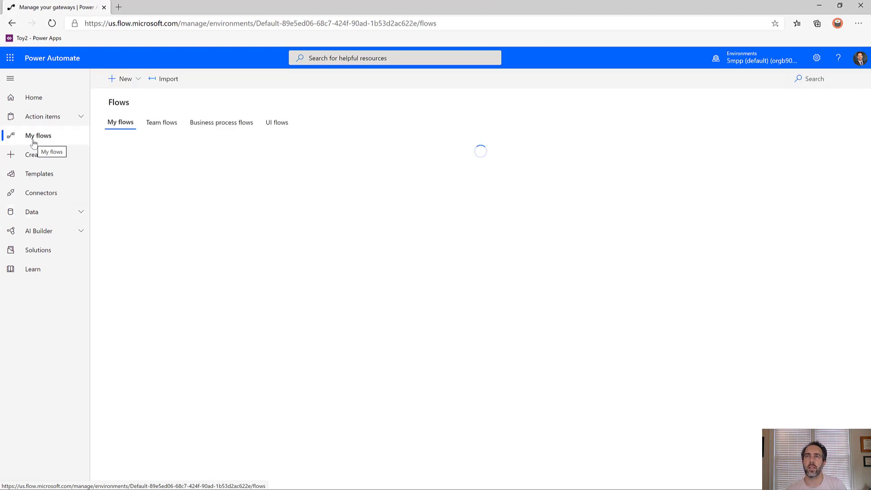
pyautogui.moveTo(119, 96)
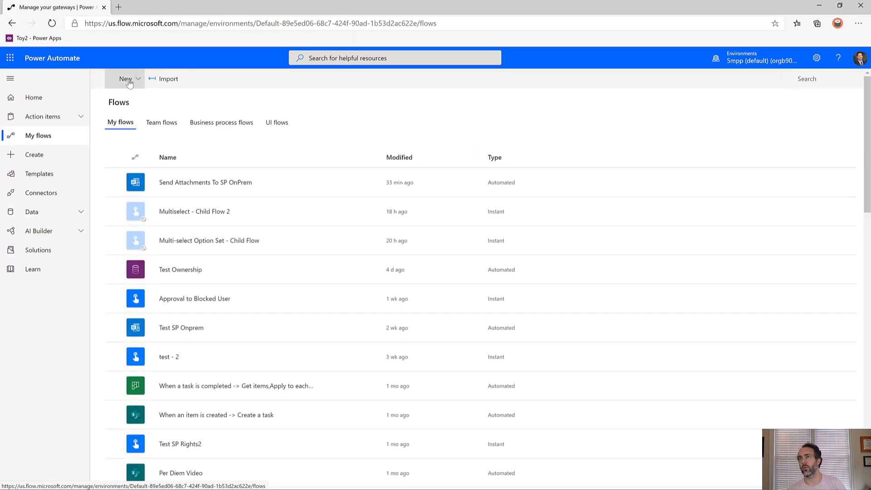
# Start an automated flow from blank named Send Attachment To SharePoint OnPrem (video).
pyautogui.click(125, 78)
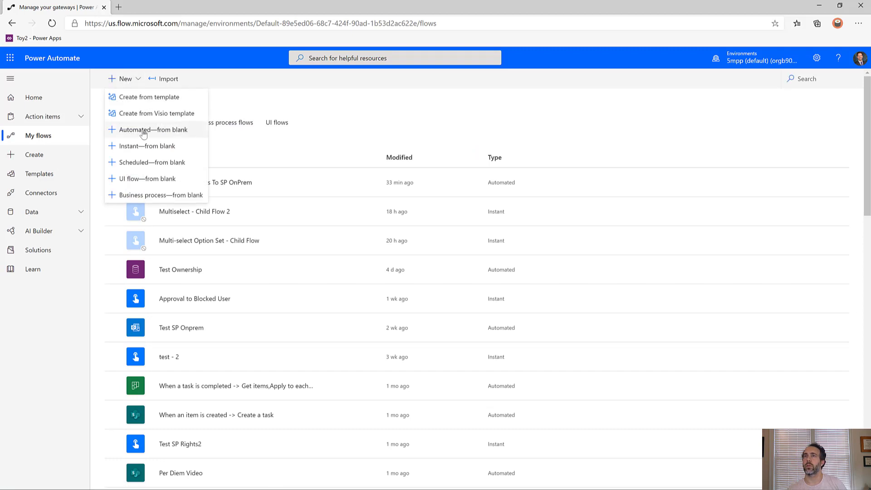
pyautogui.click(150, 130)
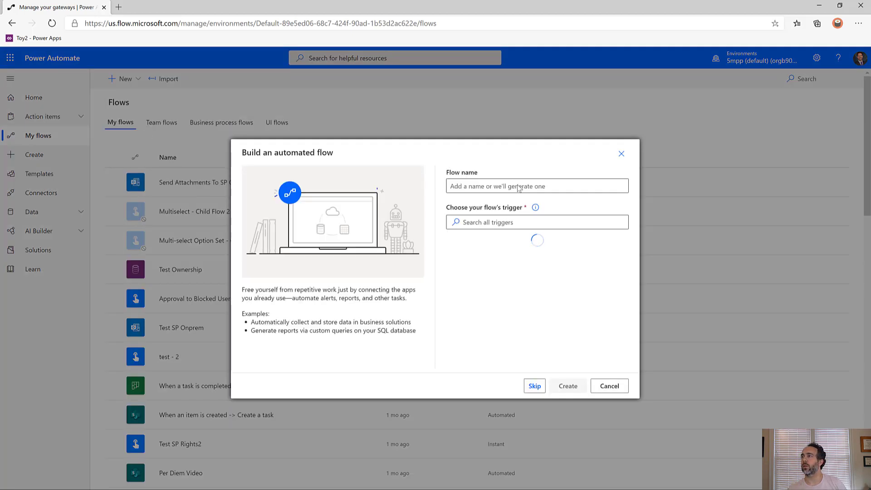
pyautogui.click(536, 185)
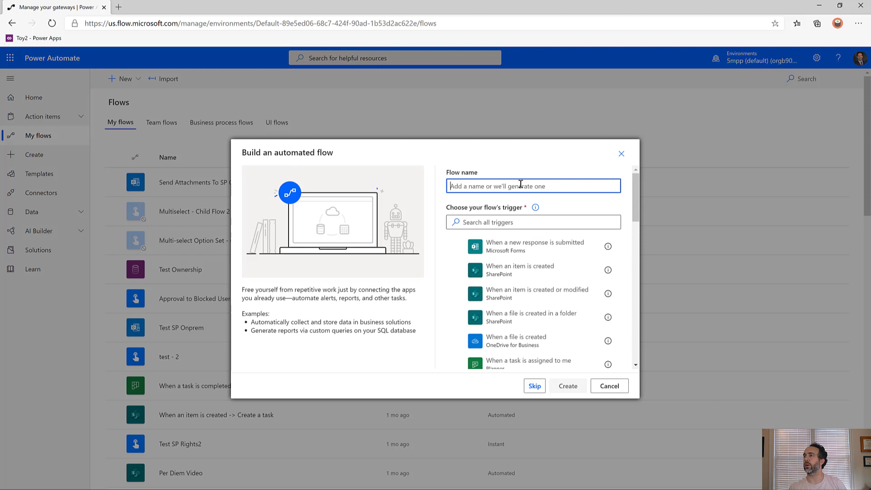
pyautogui.write('s')
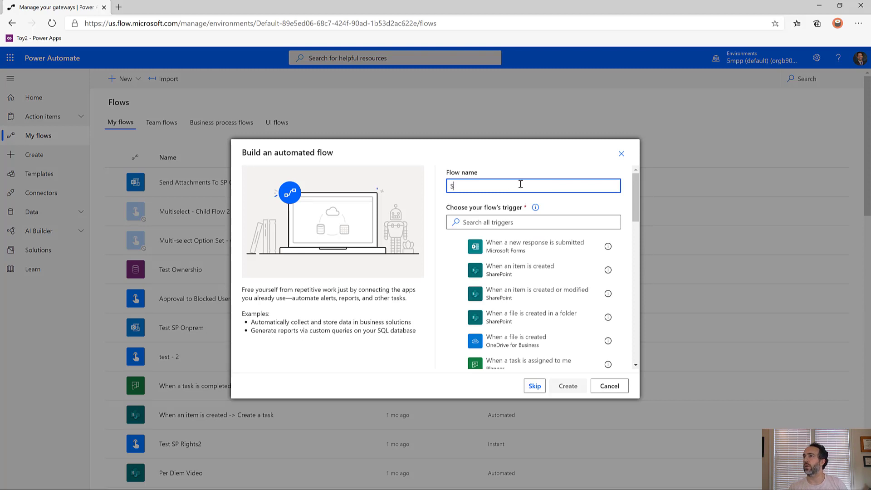
pyautogui.write('Send Attachment To SharePoint OnPrem (video')
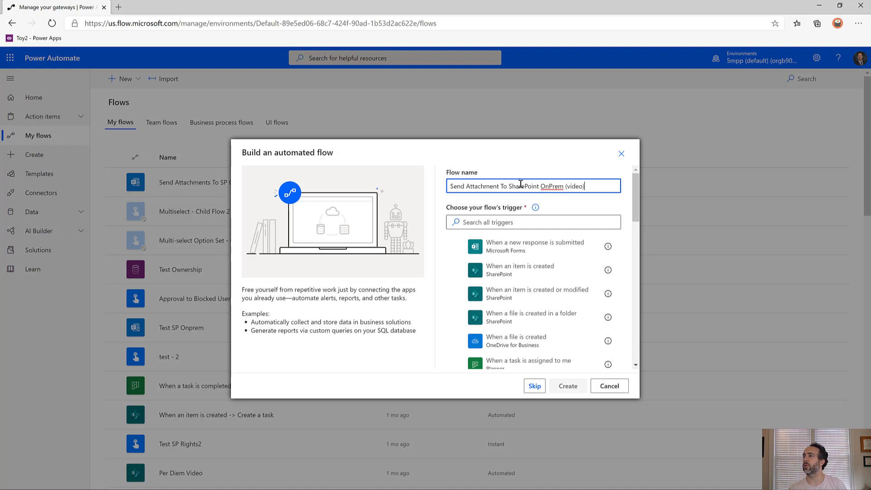
# Choose the Outlook trigger When a new email arrives (V3).
pyautogui.click(532, 221)
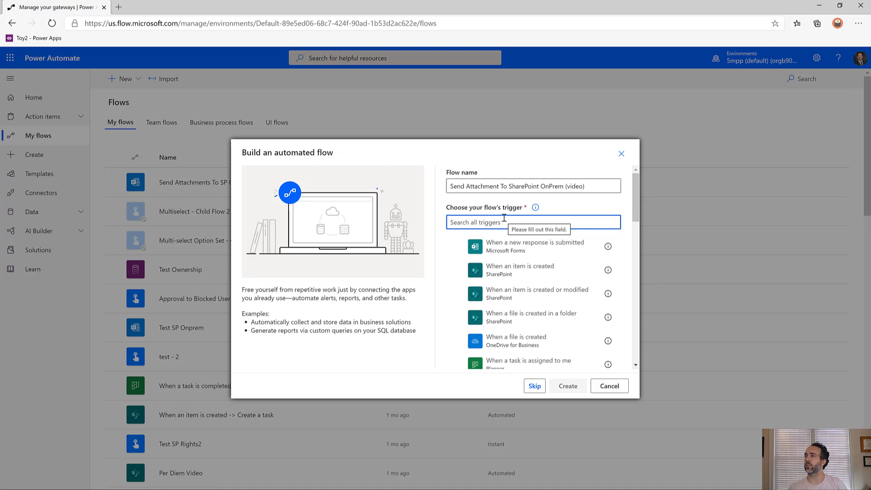
pyautogui.write('outlook')
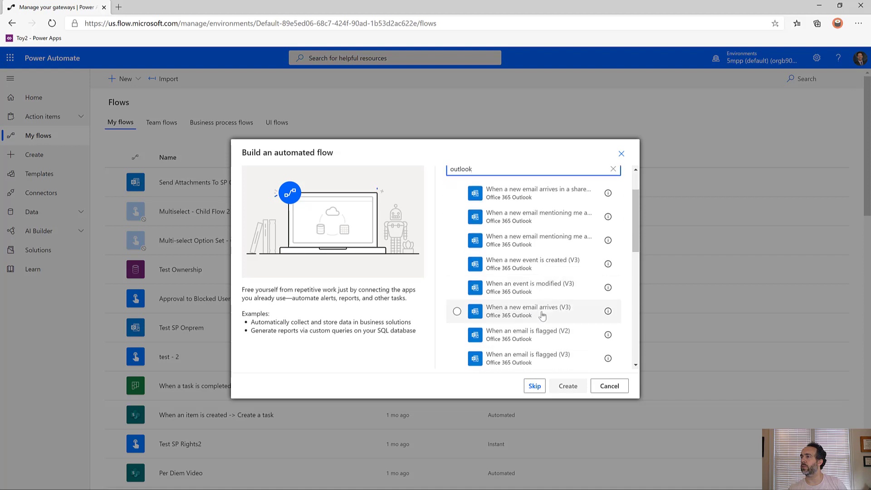
pyautogui.click(567, 386)
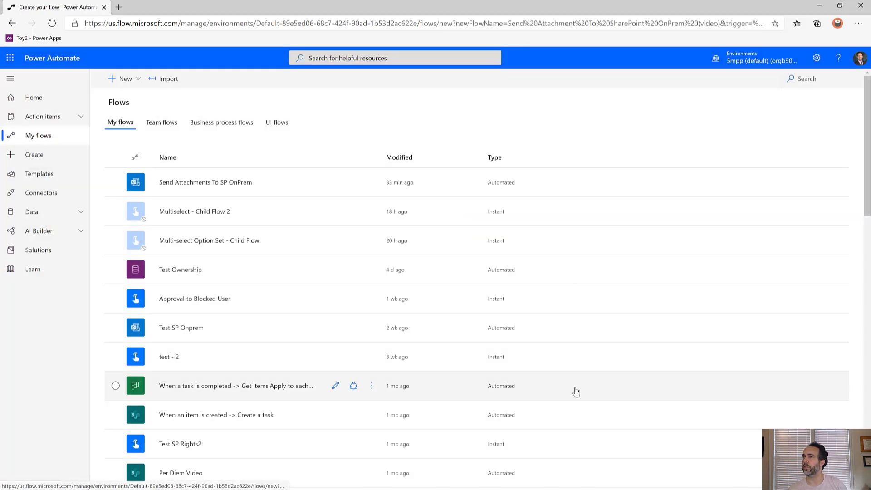
# Create the flow and set the email trigger to Include Attachments.
pyautogui.click(205, 182)
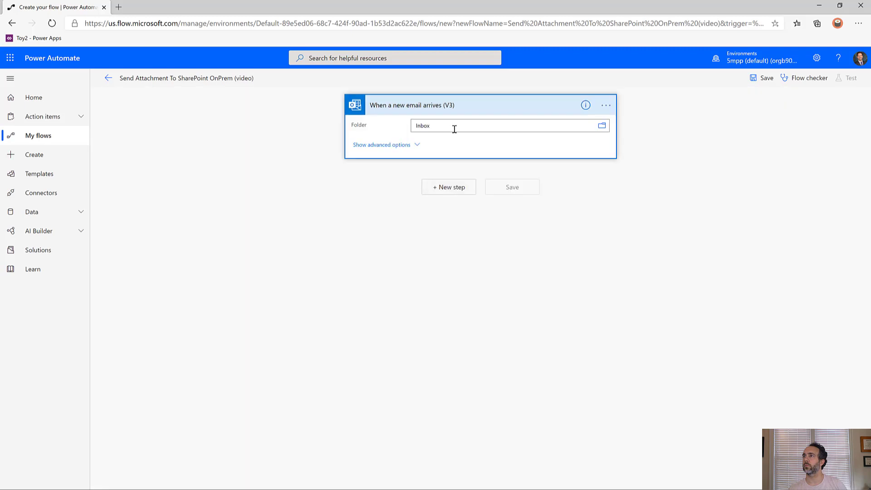
pyautogui.click(382, 144)
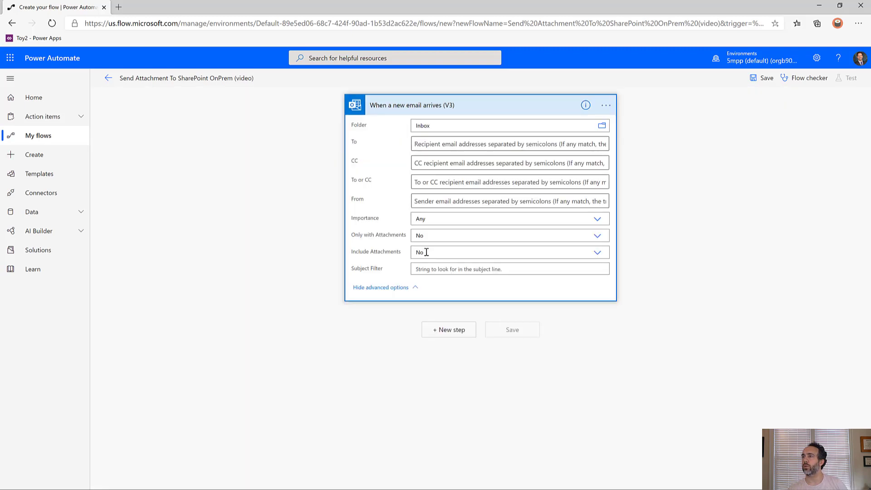
pyautogui.click(508, 252)
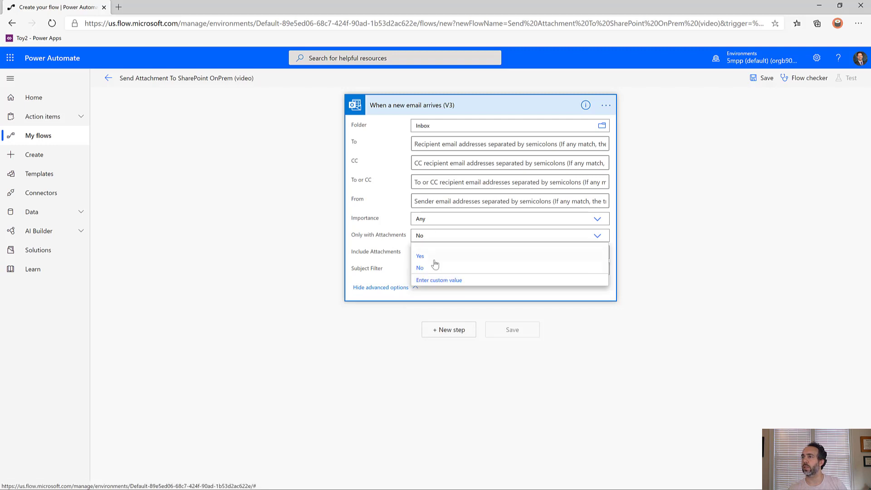
pyautogui.click(448, 329)
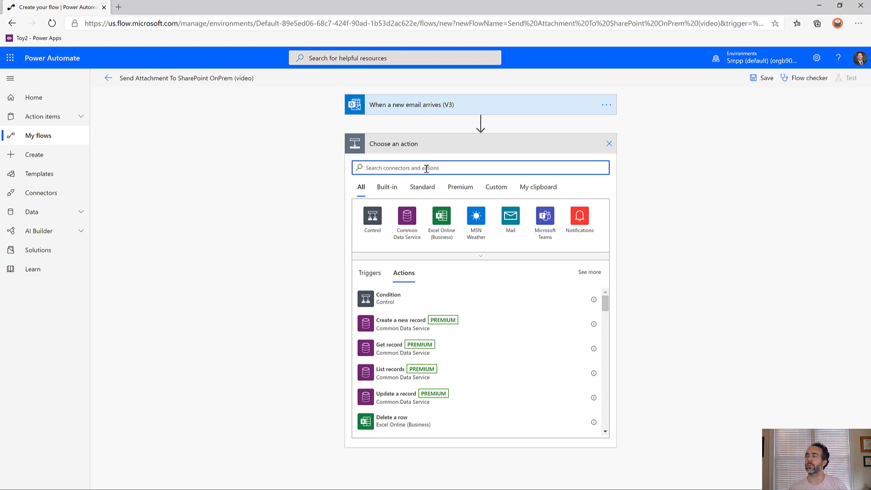
# Add a SharePoint Create item step with a new connection through the on-premises data gateway.
pyautogui.write('sharepoint')
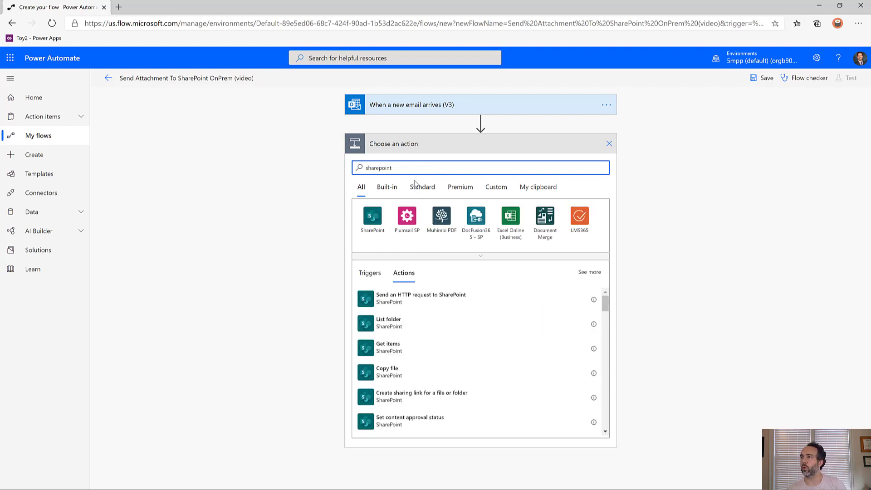
pyautogui.click(372, 217)
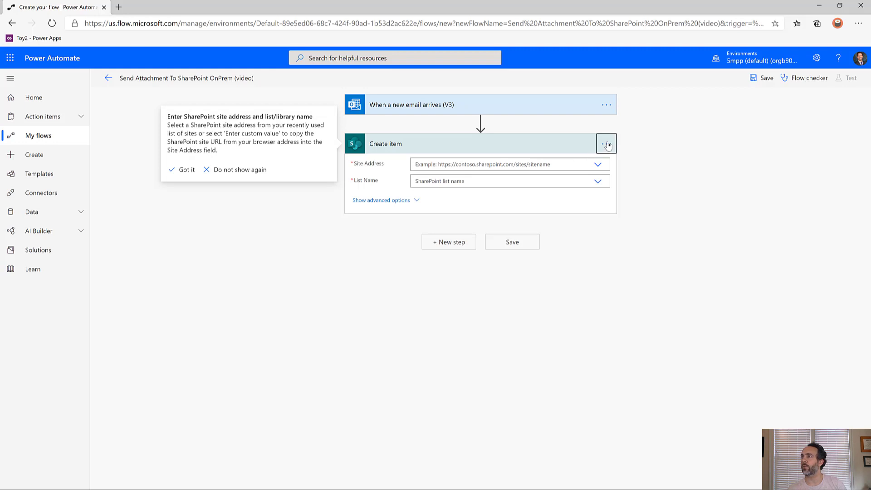
pyautogui.click(606, 145)
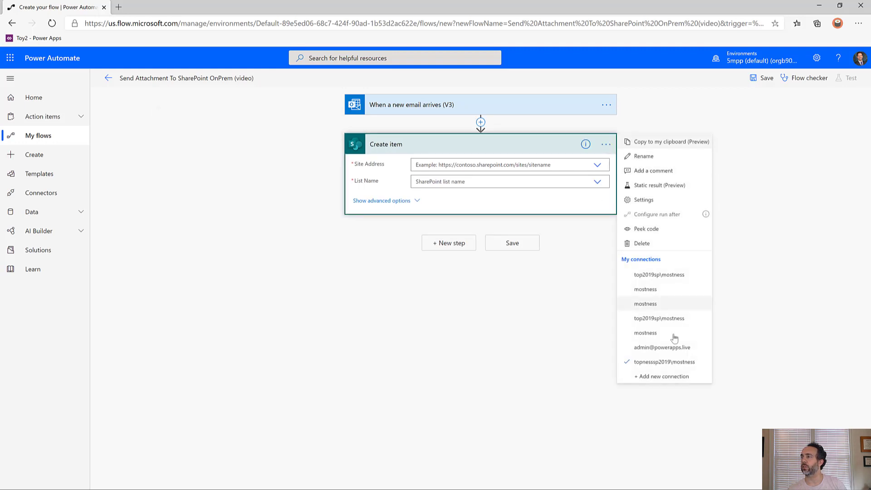
pyautogui.click(661, 376)
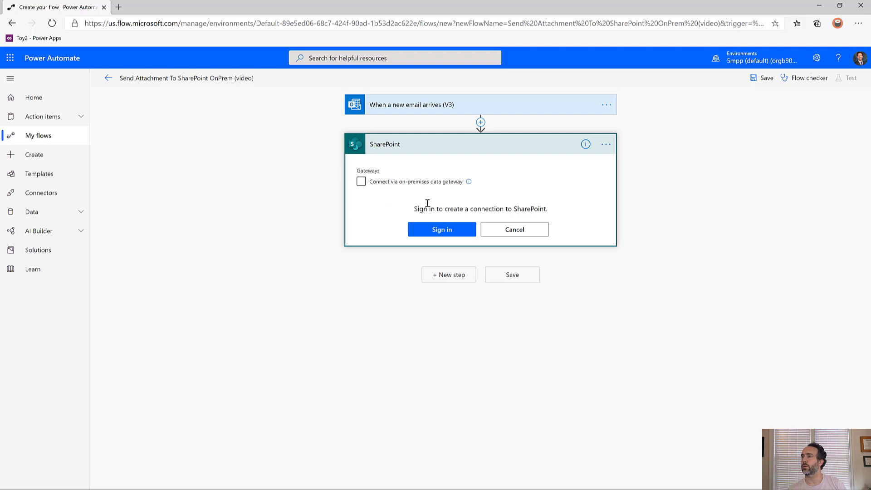
pyautogui.click(362, 181)
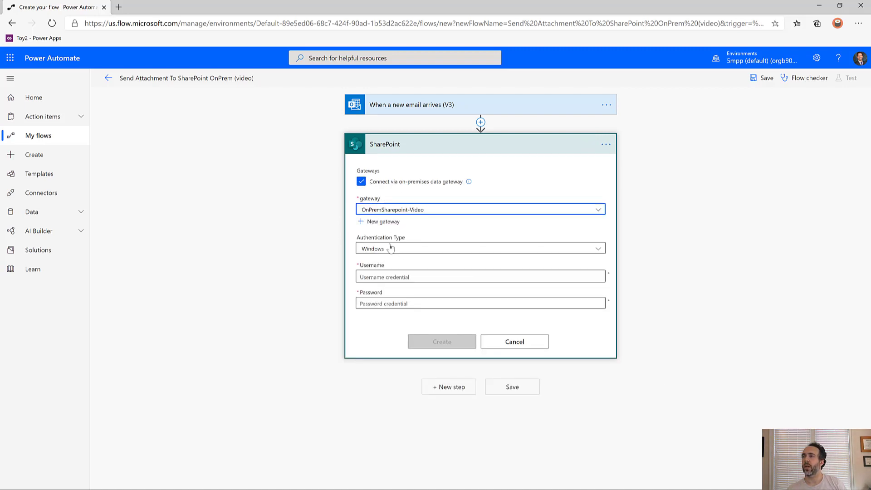
# Create the gateway connection with Windows credentials topsp2019onprem\mostness.
pyautogui.click(481, 277)
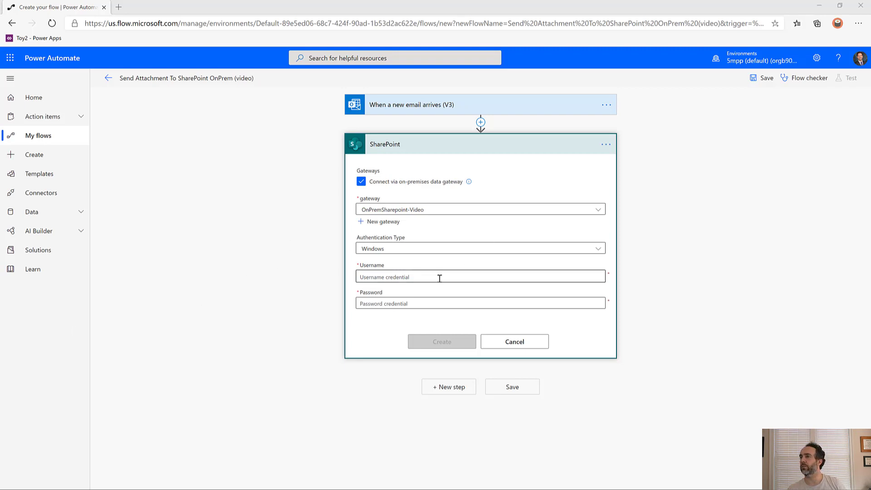
pyautogui.write('topsp2019onprem\\mostness')
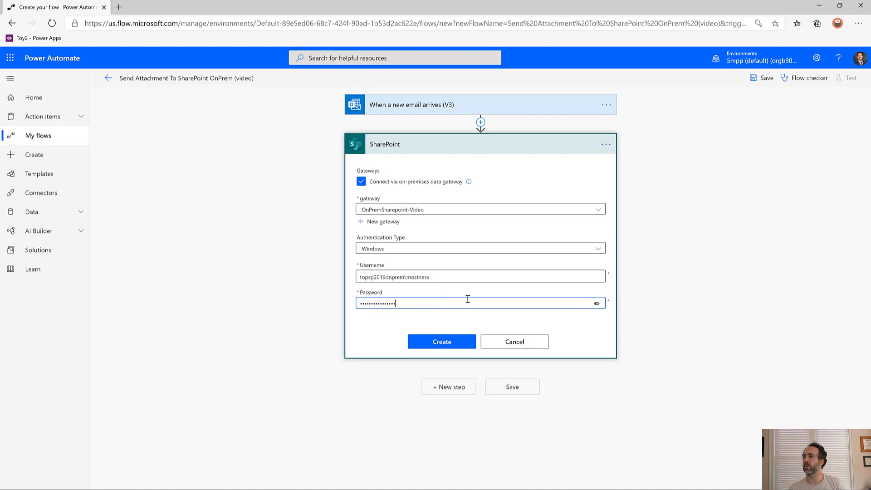
pyautogui.click(441, 341)
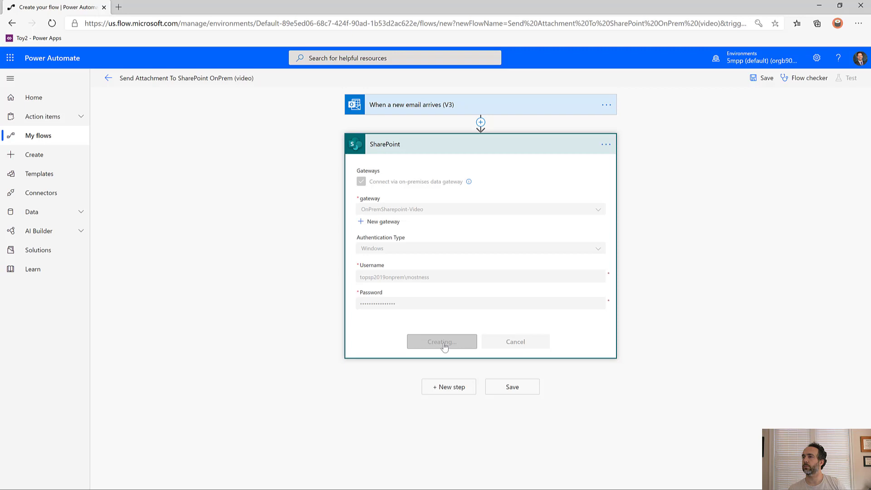
pyautogui.click(441, 342)
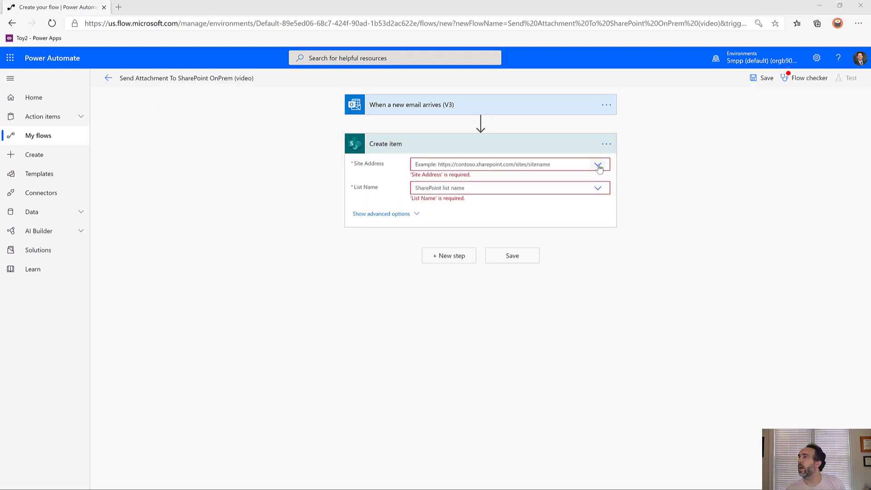
pyautogui.click(598, 164)
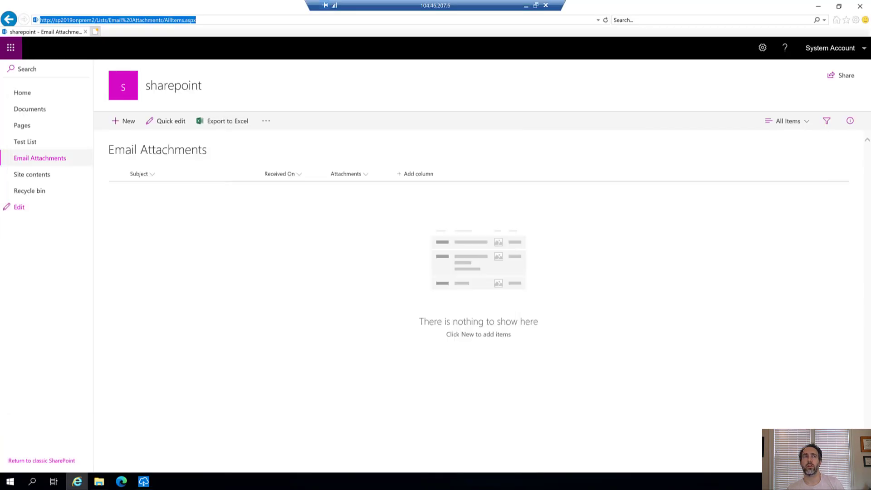
pyautogui.click(186, 20)
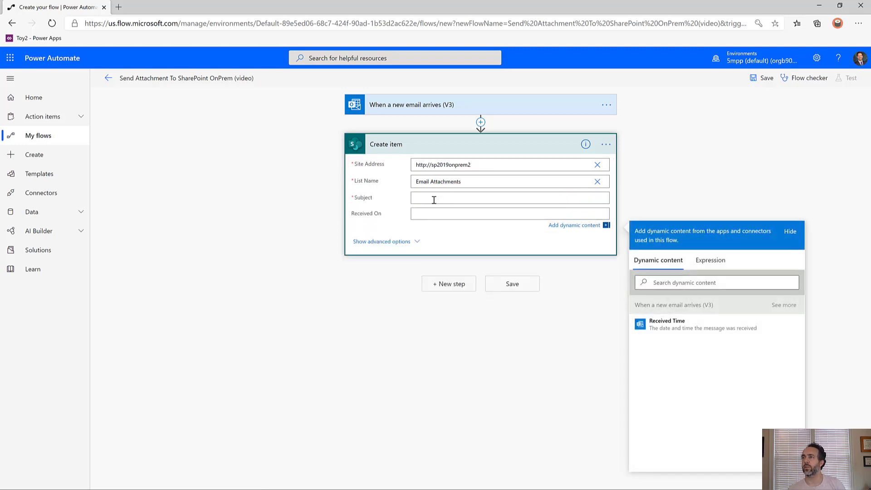
# Fill the item's Subject with the email Subject and add a new step below Create item.
pyautogui.click(509, 197)
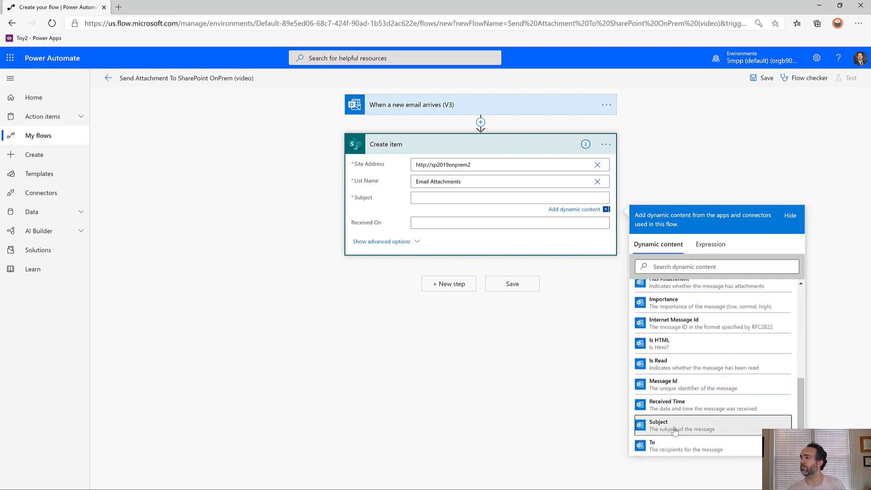
pyautogui.click(658, 425)
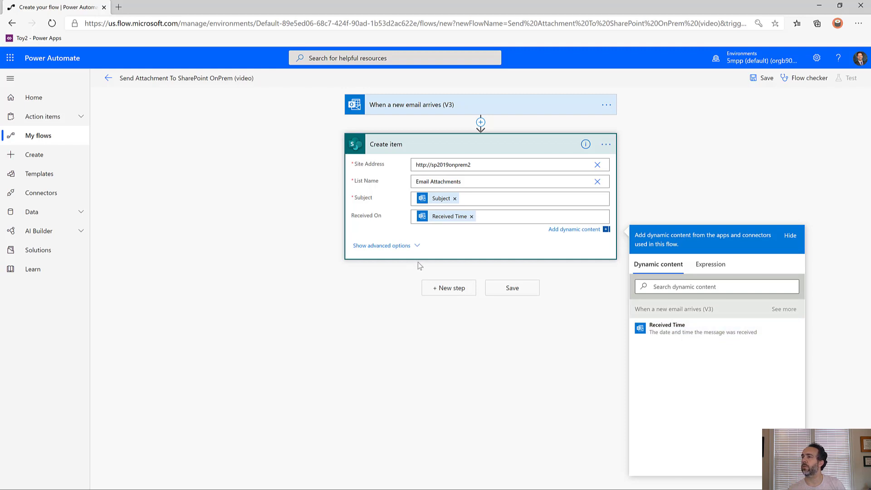
pyautogui.click(448, 288)
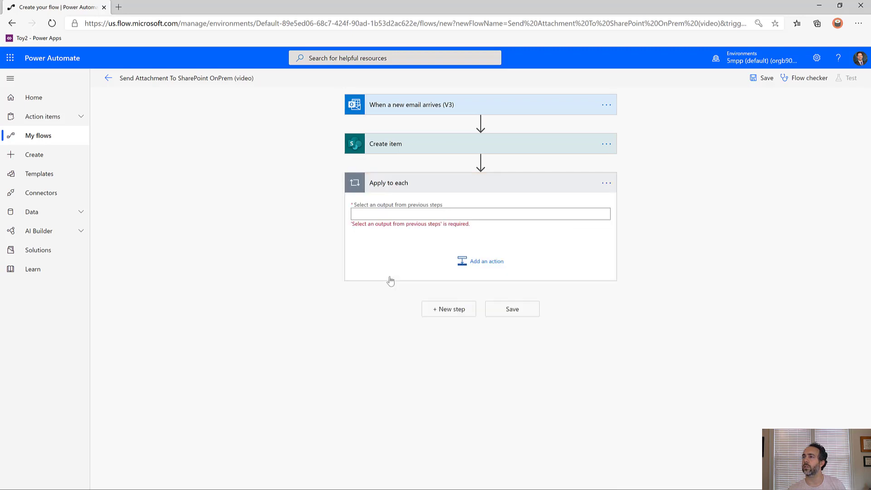
# Set the Apply to each loop to iterate over the email's Attachments.
pyautogui.click(480, 214)
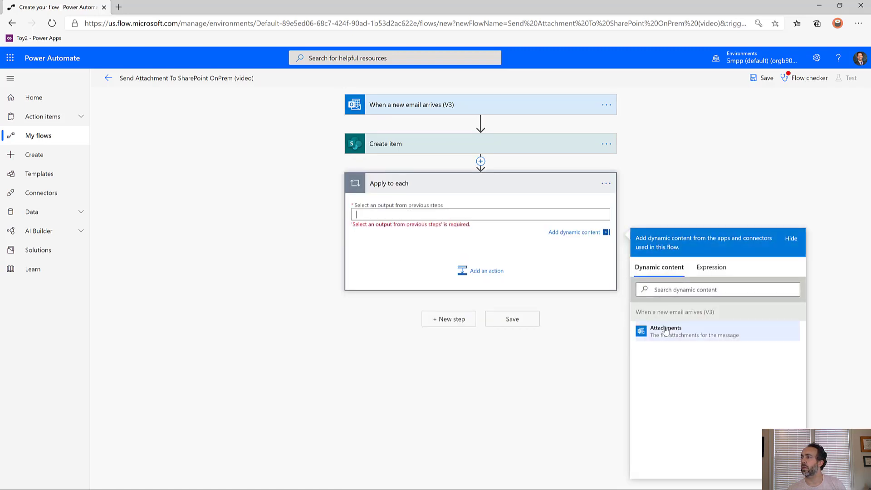
pyautogui.click(665, 331)
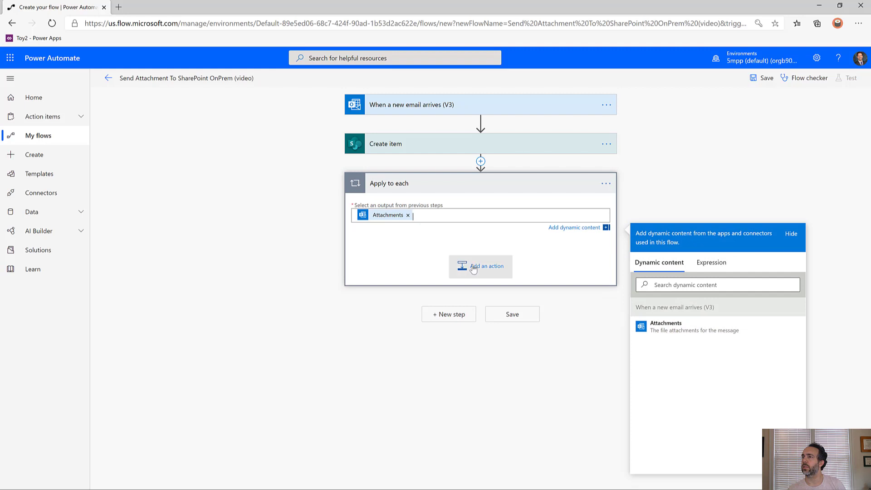
pyautogui.click(481, 266)
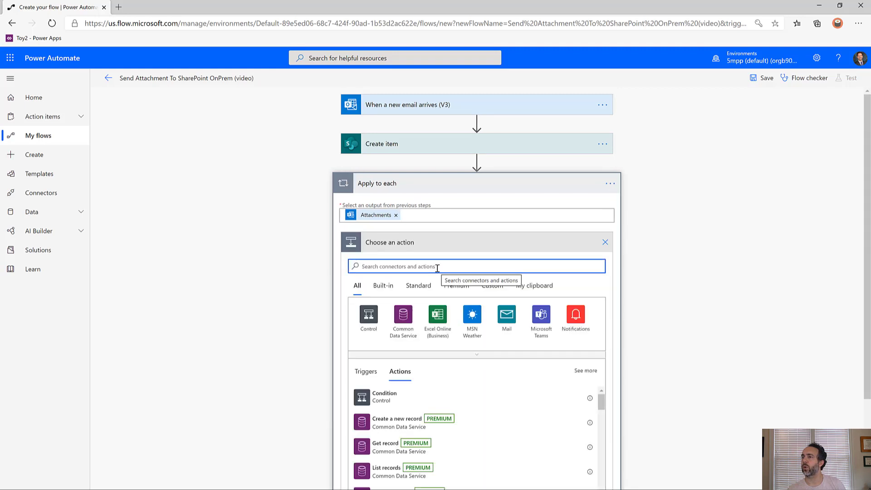
# Add the SharePoint Add attachment action inside the loop.
pyautogui.write('sharepoint')
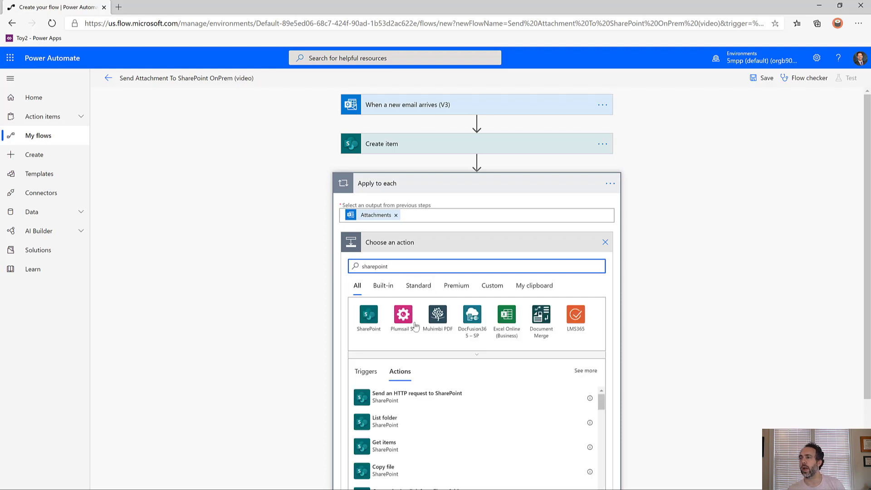
pyautogui.scroll(-3)
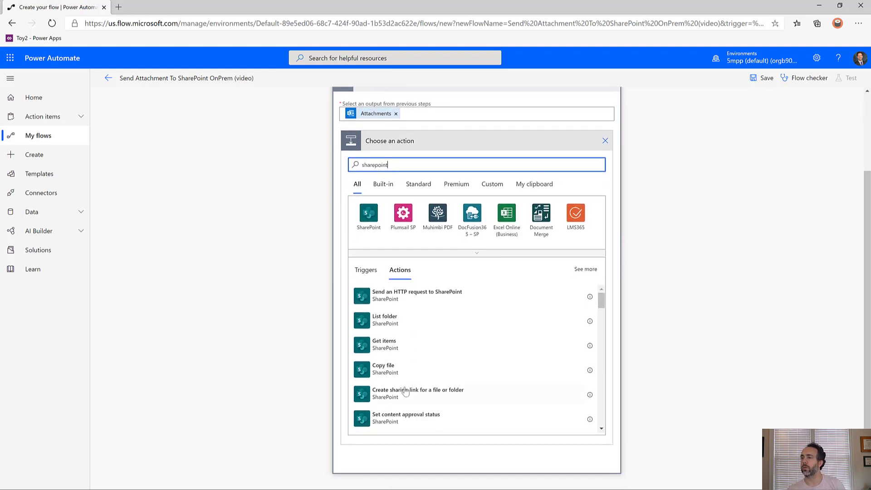
pyautogui.click(367, 212)
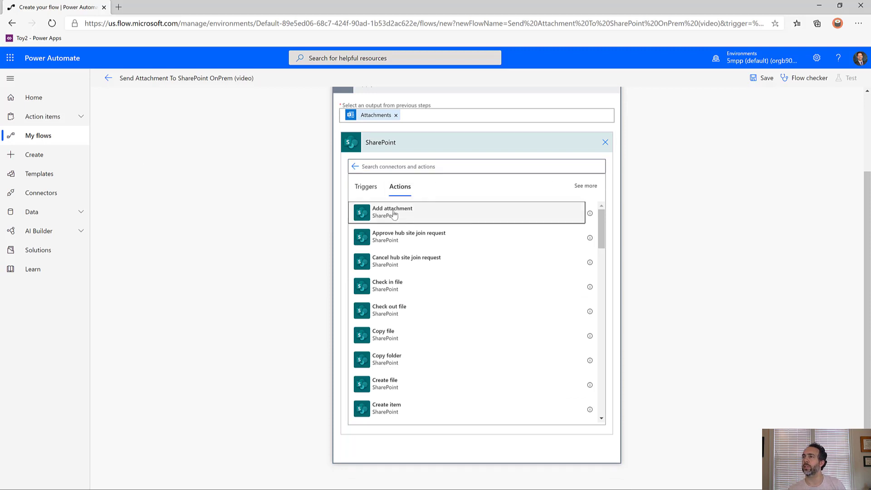
pyautogui.click(392, 211)
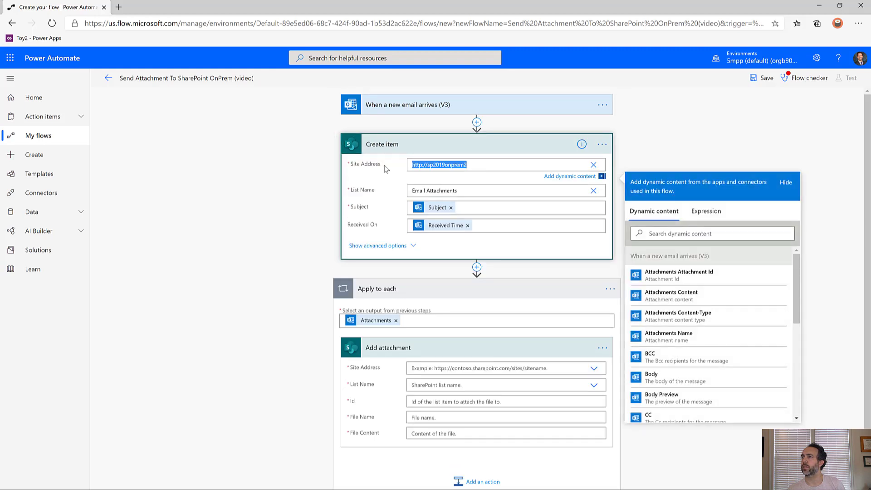
pyautogui.click(500, 358)
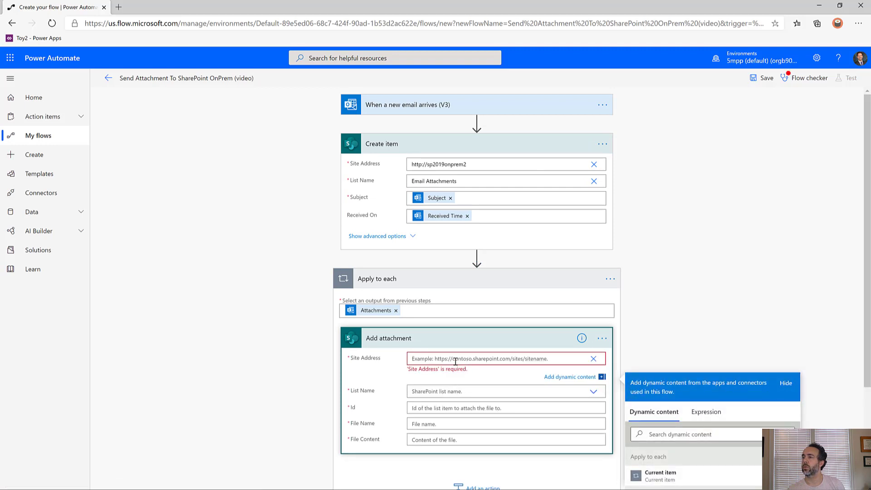
pyautogui.write('http://sp2019onprem2')
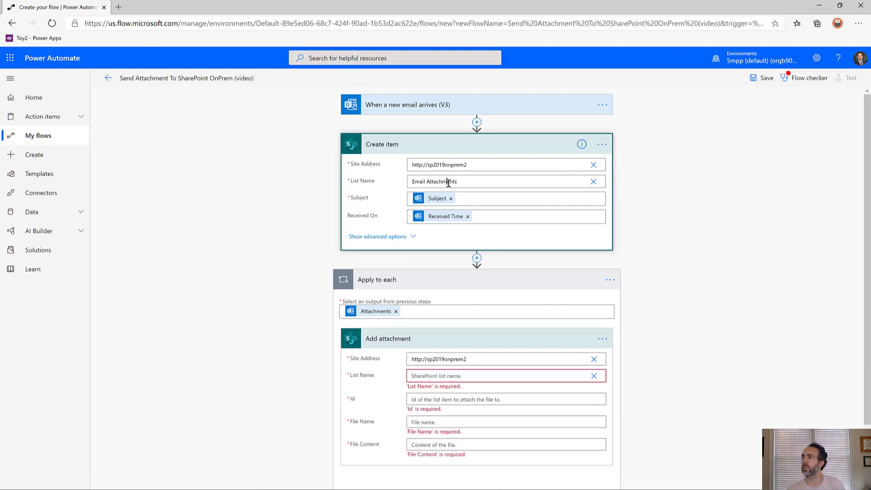
pyautogui.click(500, 182)
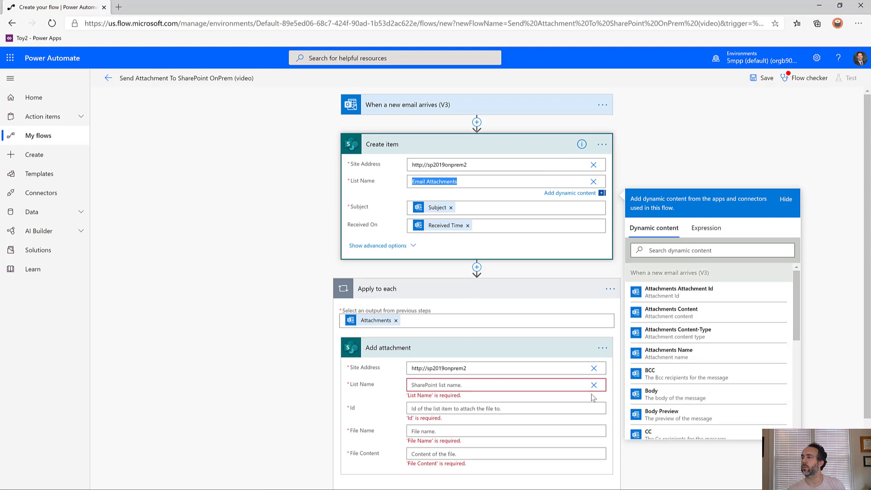
pyautogui.click(506, 385)
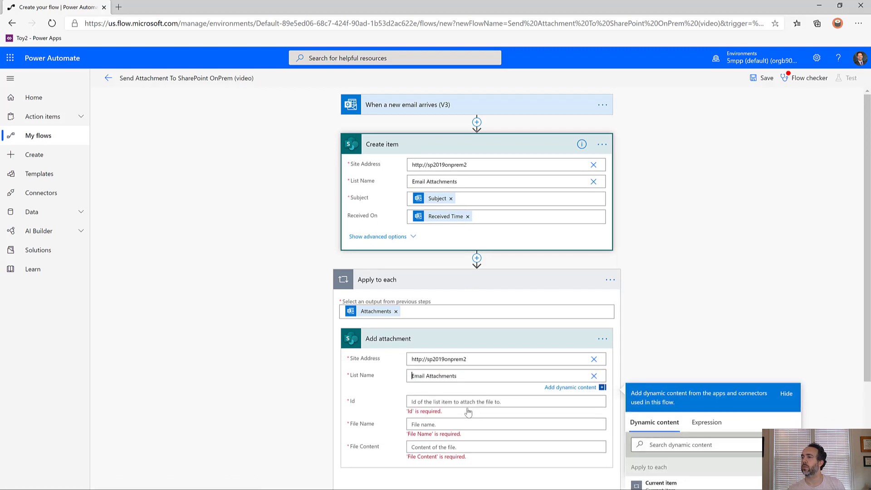
# Use the new item's ID, Attachments Name and Content from dynamic content, then save the flow.
pyautogui.scroll(-3)
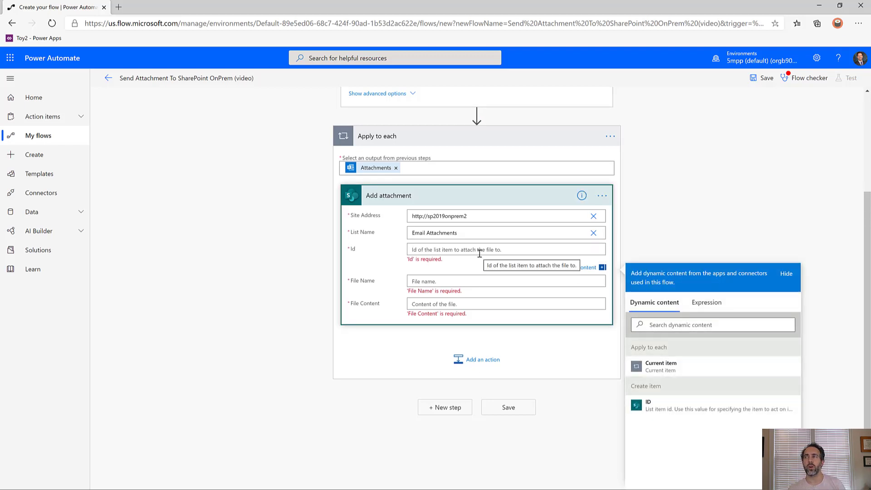
pyautogui.click(648, 406)
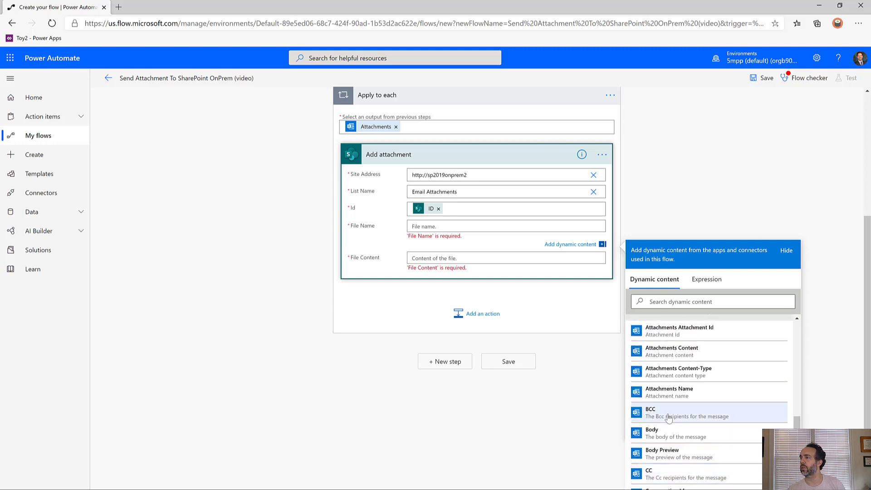
pyautogui.click(668, 392)
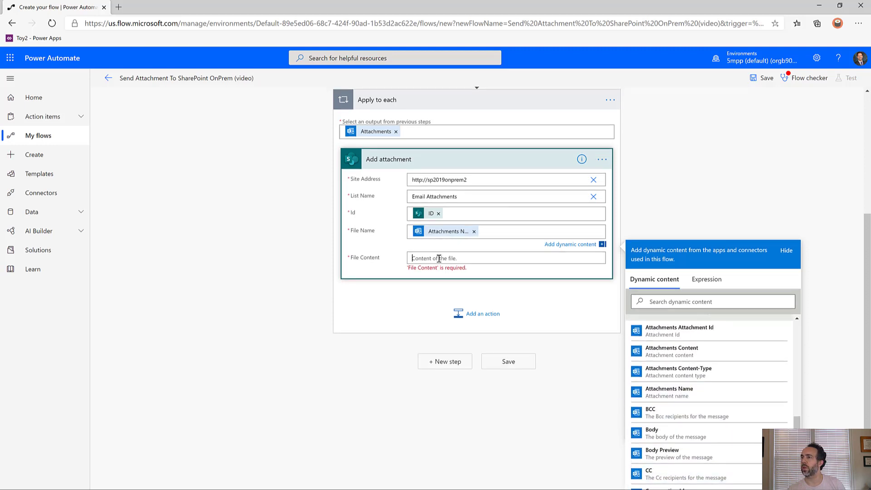
pyautogui.scroll(-3)
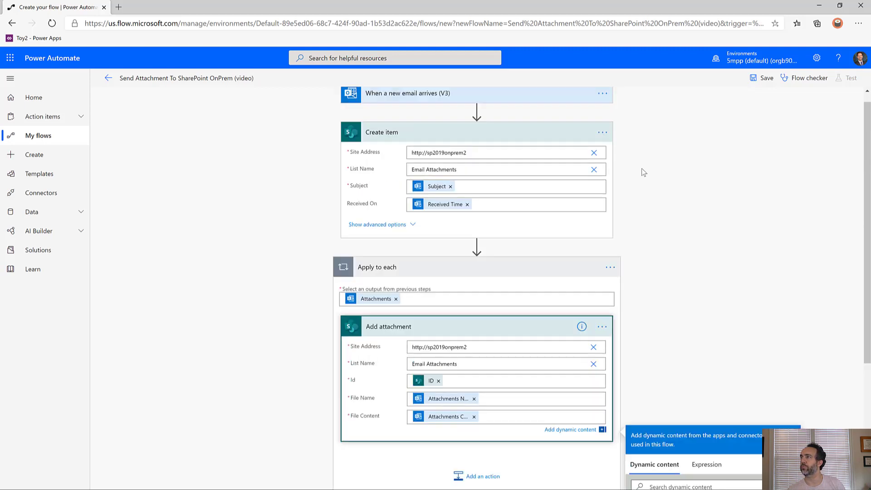
pyautogui.click(765, 79)
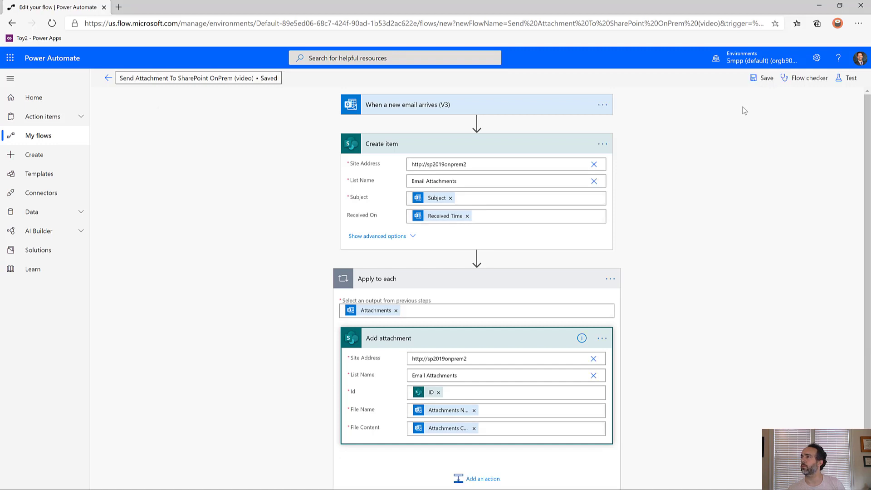
# Start a test triggered manually by a new email, then switch to the Outlook mailbox.
pyautogui.click(849, 79)
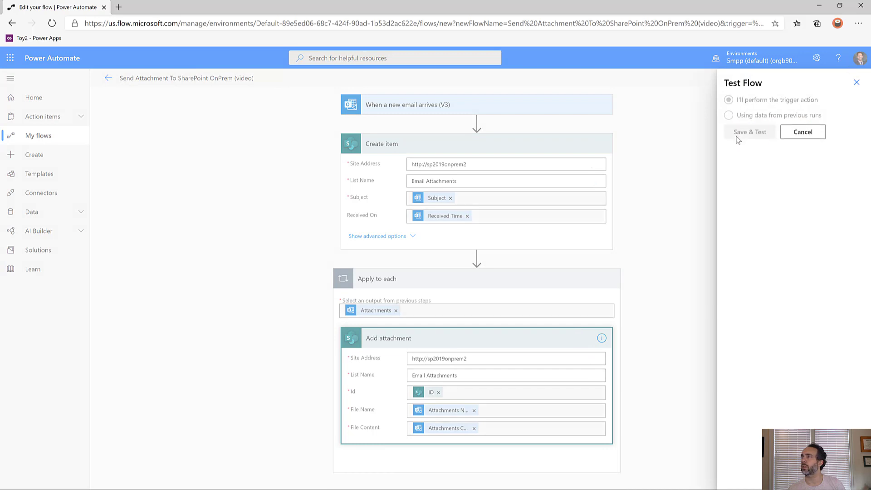
pyautogui.click(749, 131)
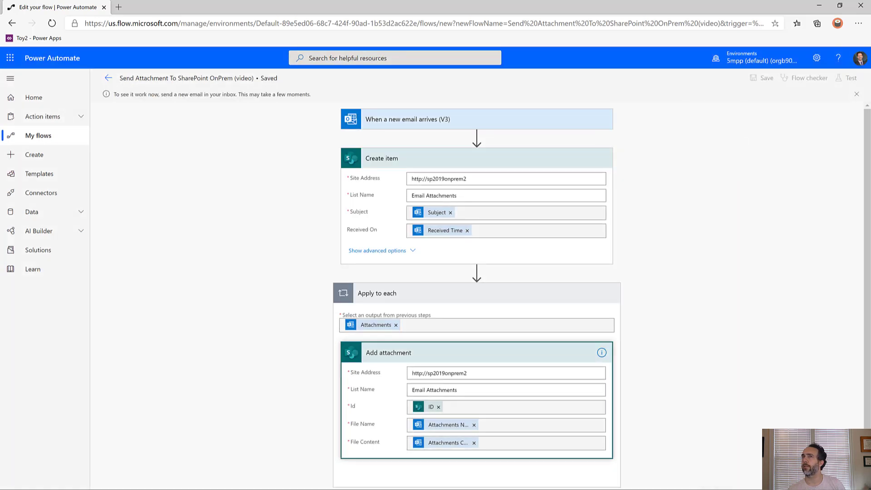
pyautogui.click(9, 58)
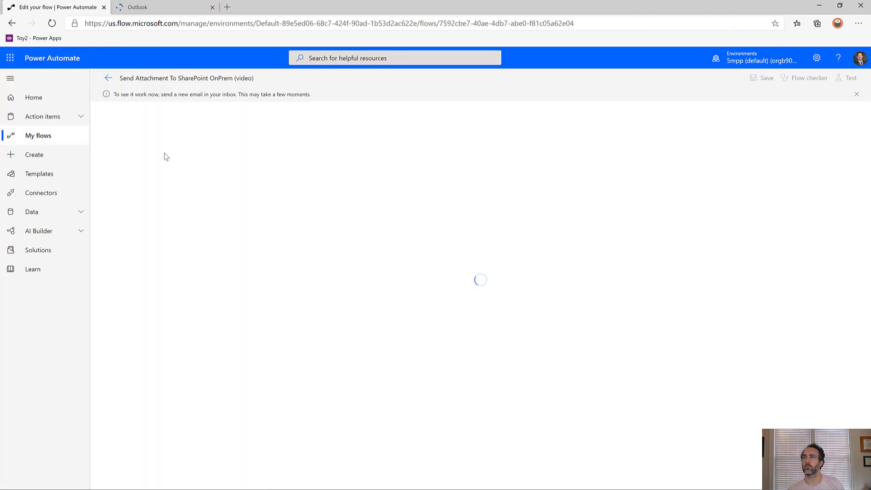
pyautogui.click(162, 7)
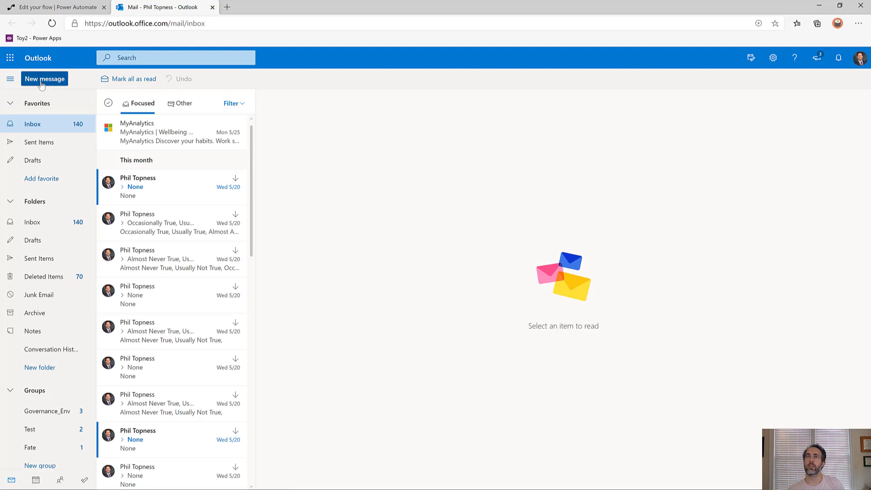
# Compose a new email to yourself with subject 'From the Cloud To Onprem!'.
pyautogui.click(43, 78)
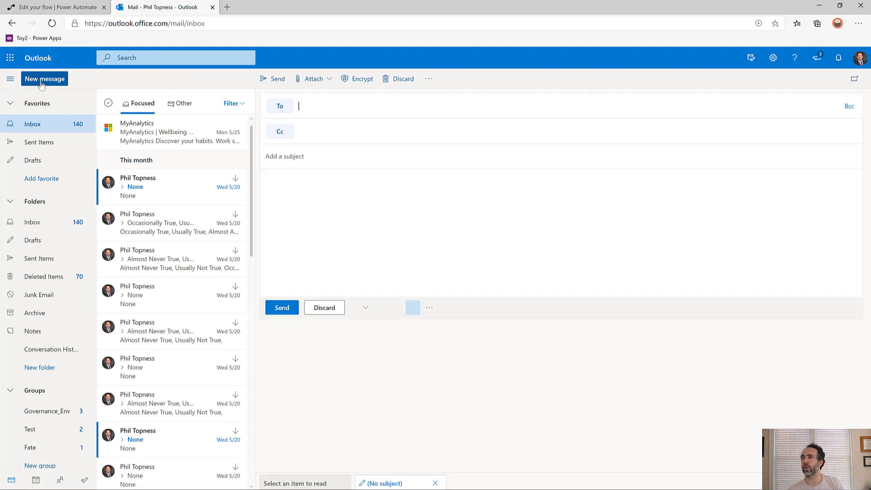
pyautogui.write('ad')
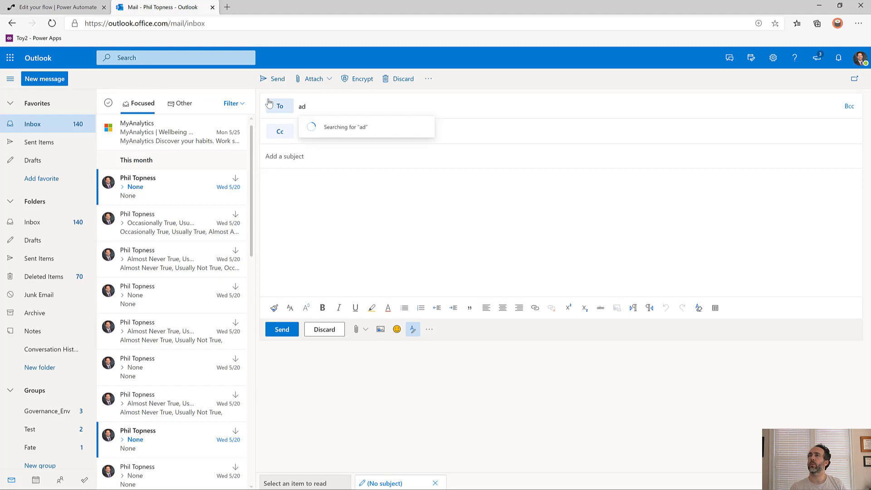
pyautogui.click(345, 127)
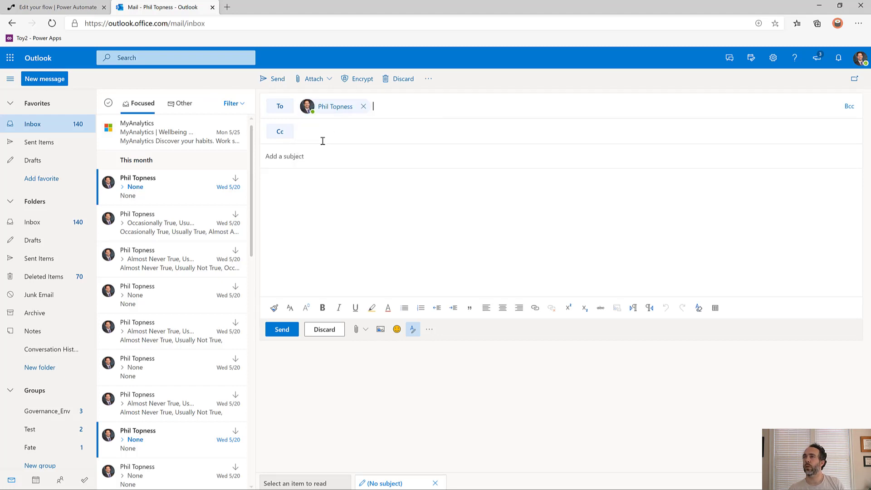
pyautogui.write('F')
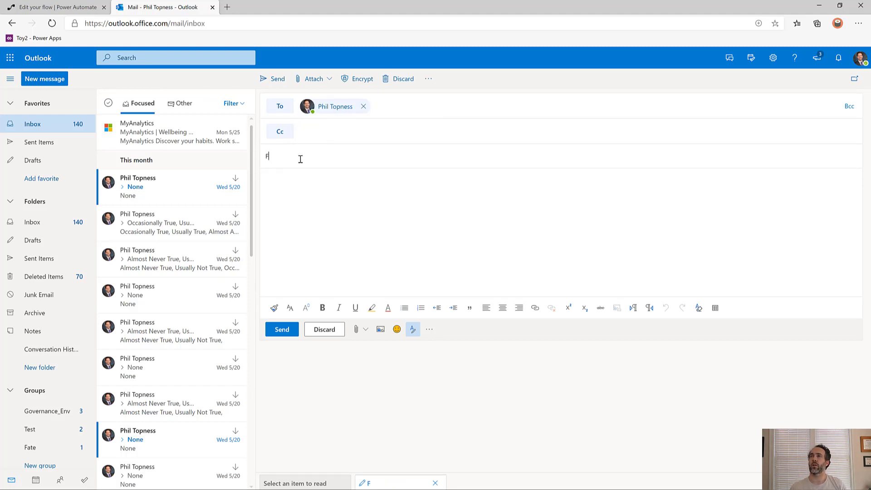
pyautogui.write('rom the Cloud To')
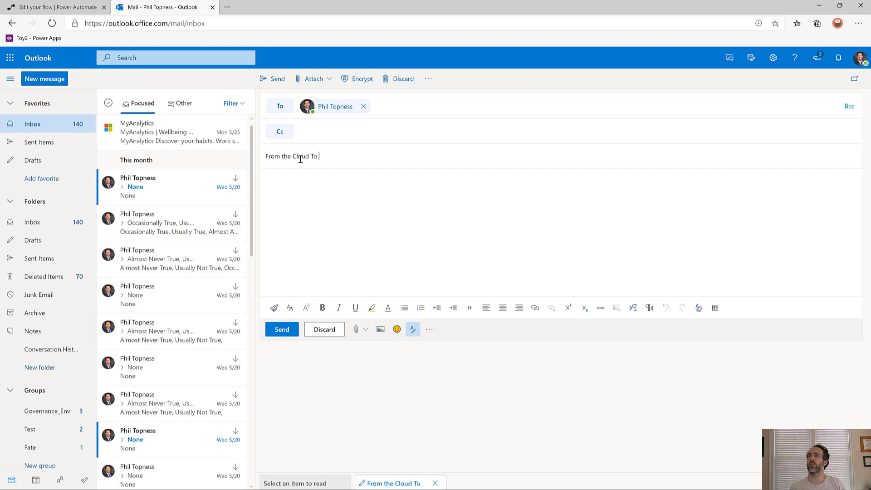
pyautogui.write('Onprem!')
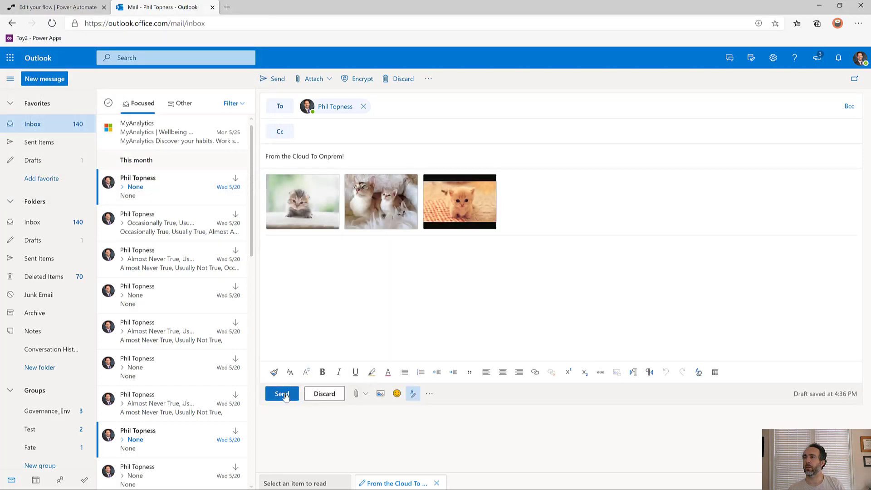
# Send the test email with the three kitten images and return to the flow.
pyautogui.click(281, 393)
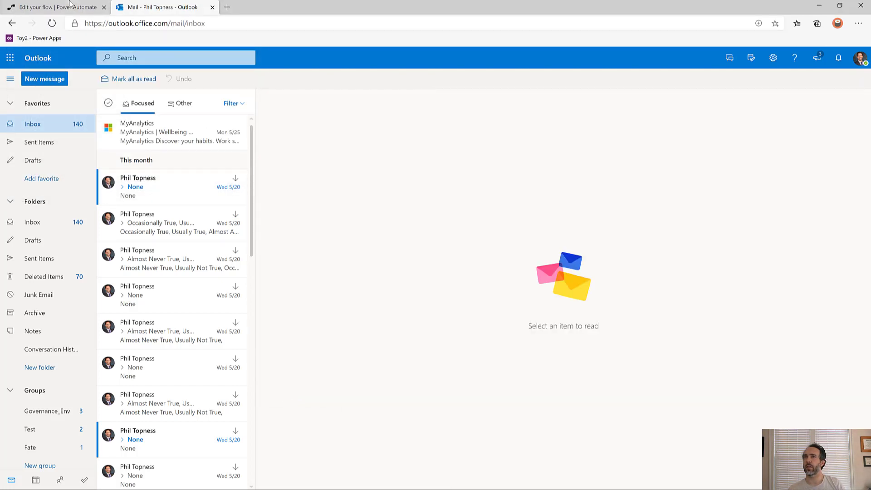
pyautogui.click(55, 7)
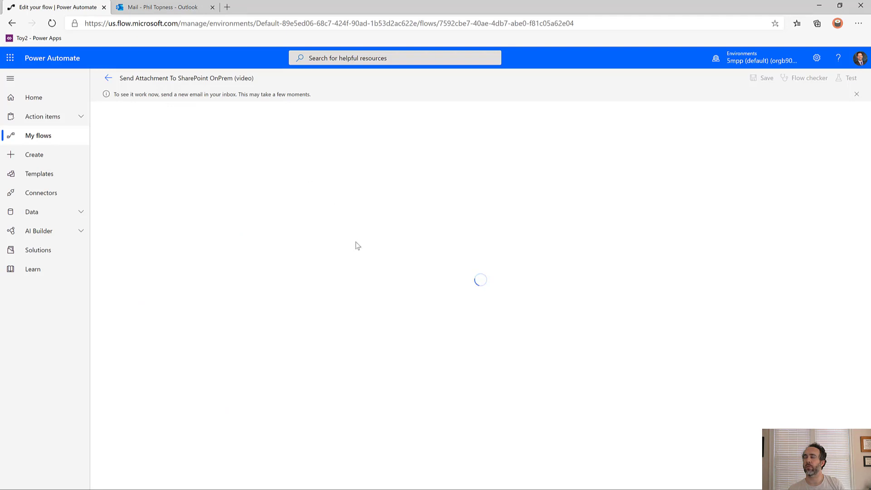
pyautogui.moveTo(482, 309)
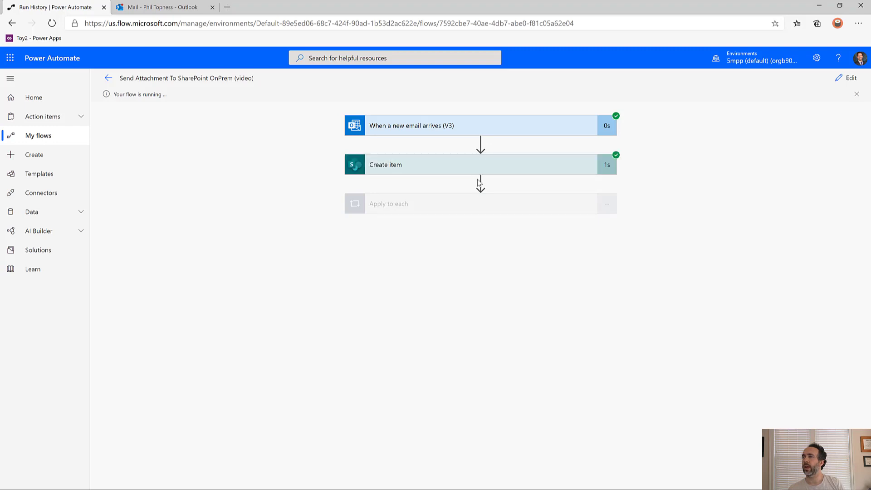
pyautogui.moveTo(474, 210)
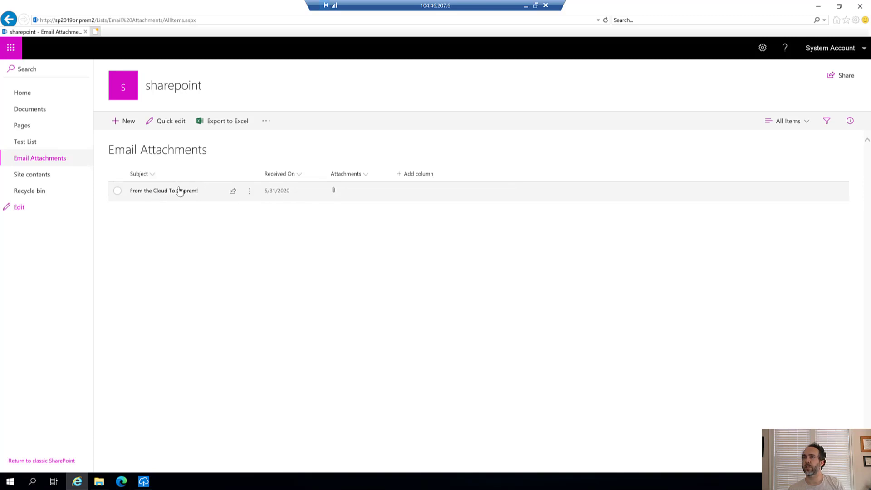
# View the new 'From the Cloud To Onprem!' list item and its three jpg attachments.
pyautogui.click(163, 190)
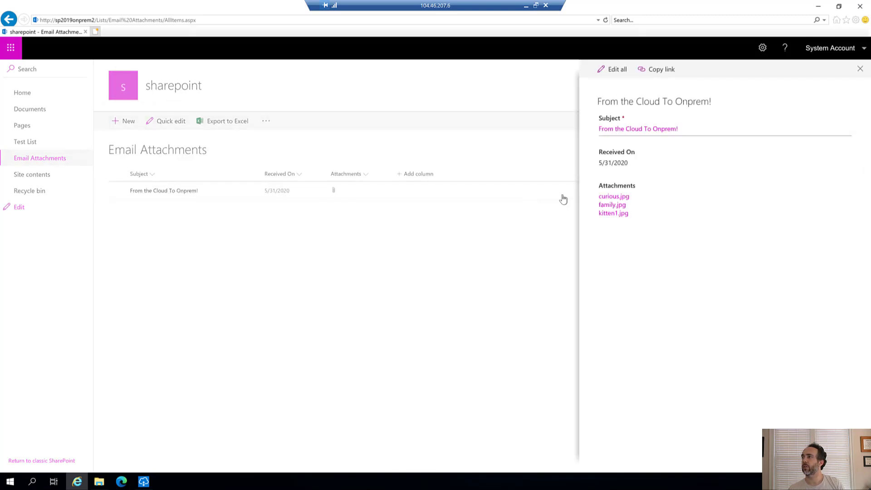